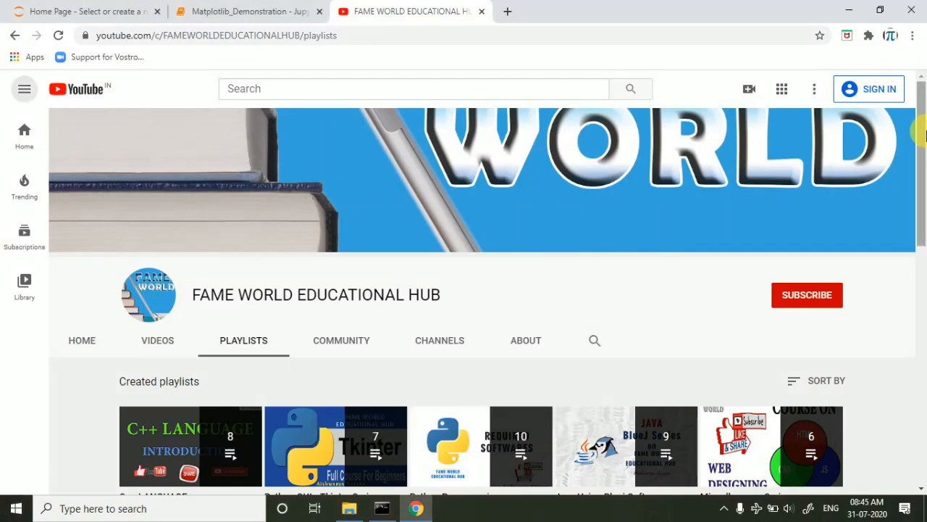
# Switch to the Matplotlib_Demonstration notebook and move the empty cell below the Histogram Graph heading.
pyautogui.scroll(-3)
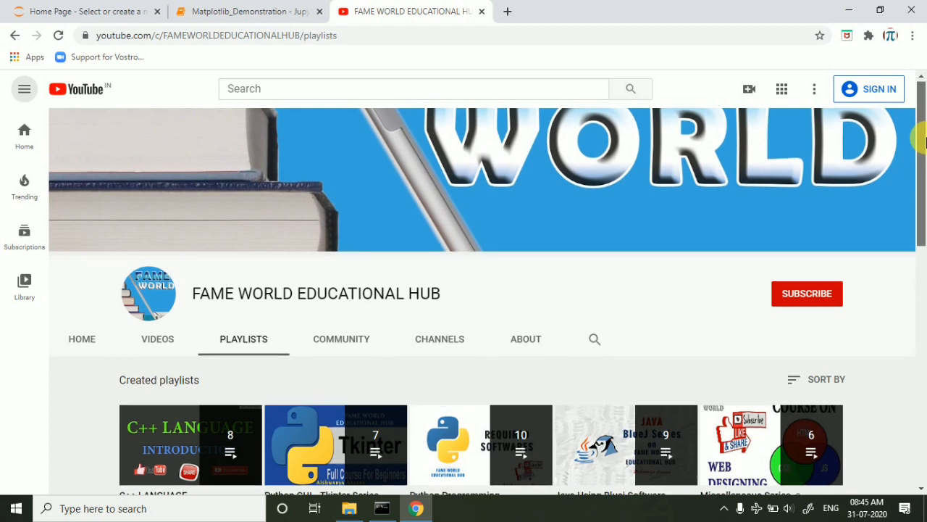
pyautogui.scroll(-3)
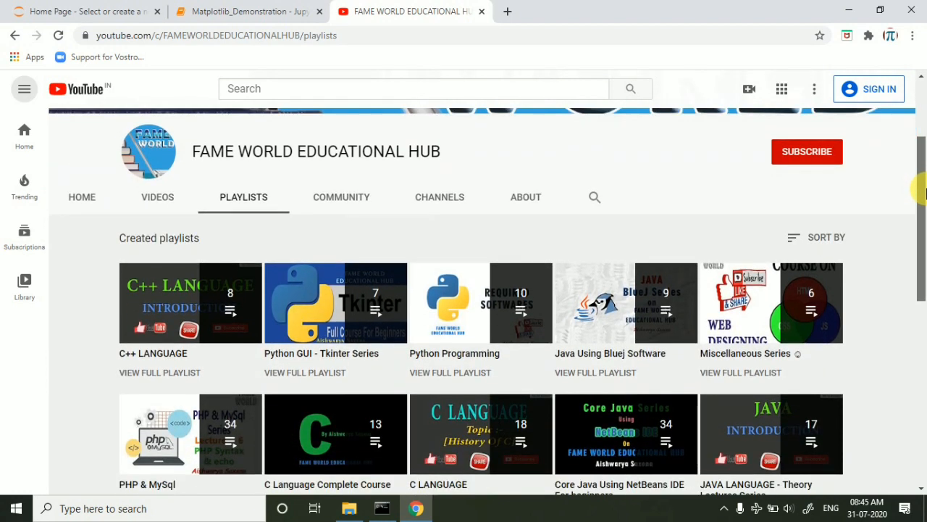
pyautogui.scroll(3)
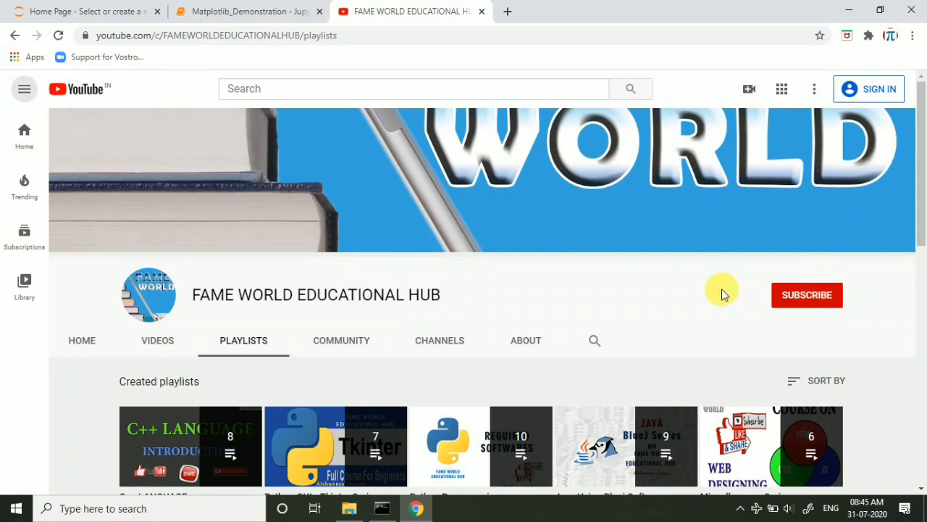
pyautogui.moveTo(594, 261)
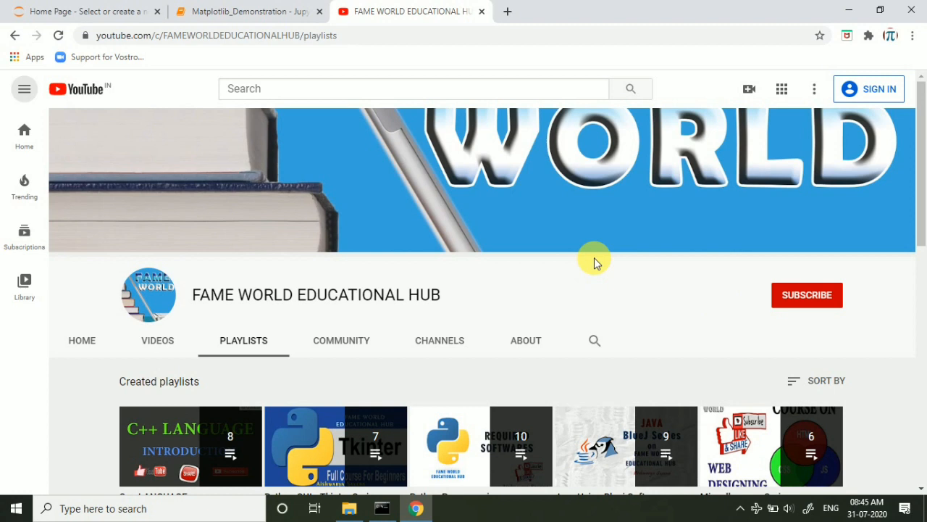
pyautogui.moveTo(246, 11)
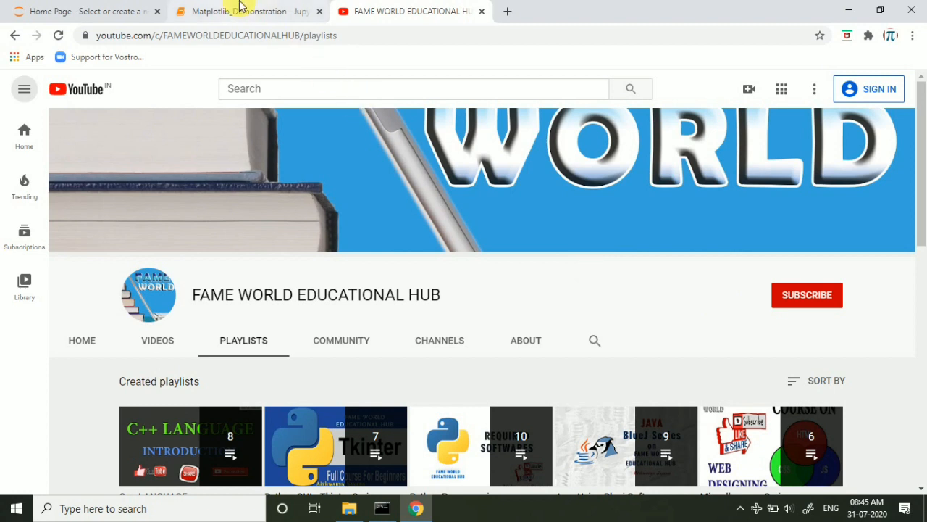
pyautogui.click(246, 11)
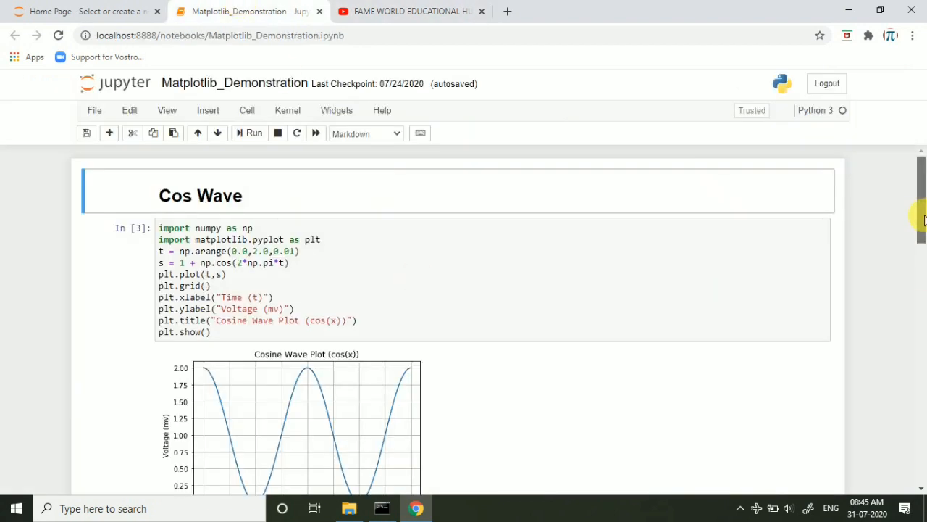
pyautogui.scroll(-3)
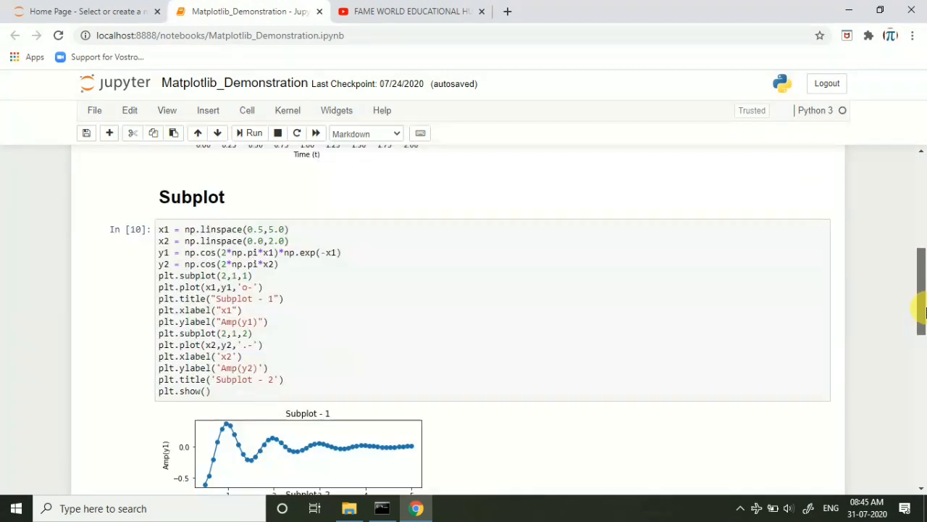
pyautogui.scroll(-3)
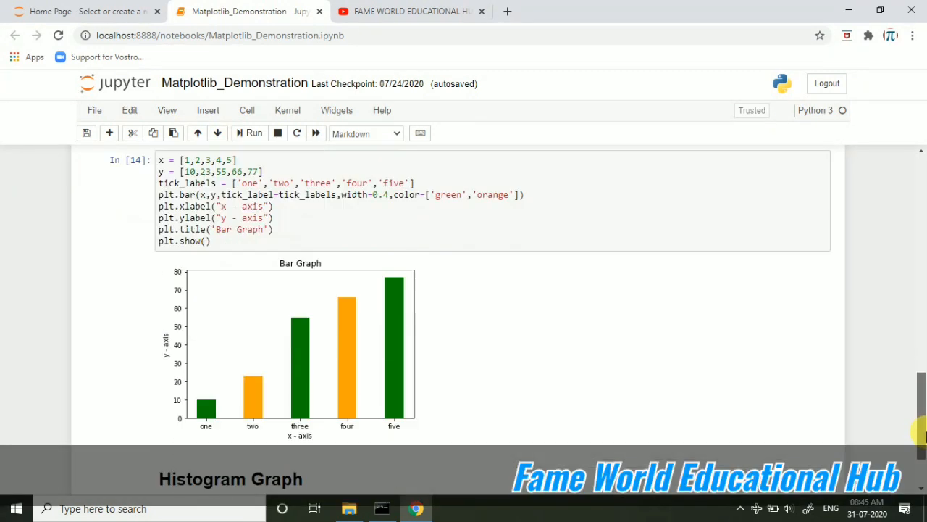
pyautogui.scroll(-3)
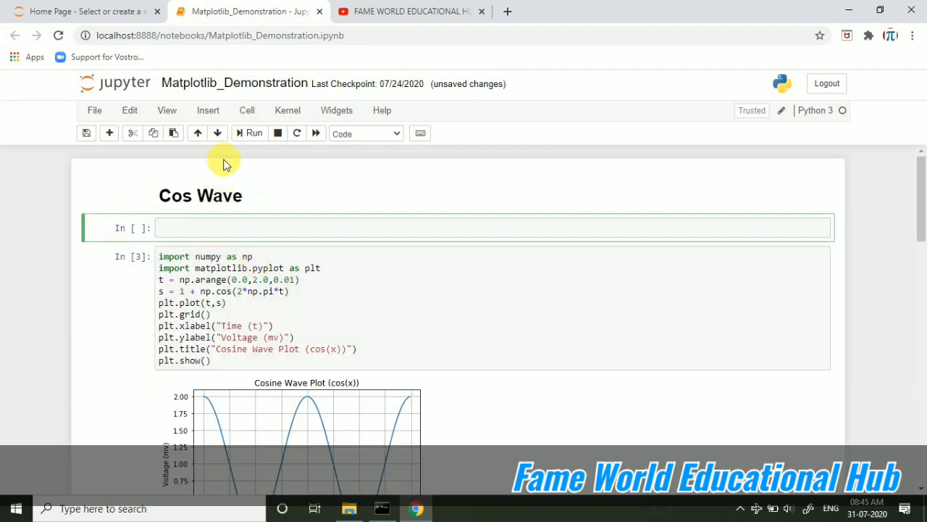
pyautogui.scroll(-3)
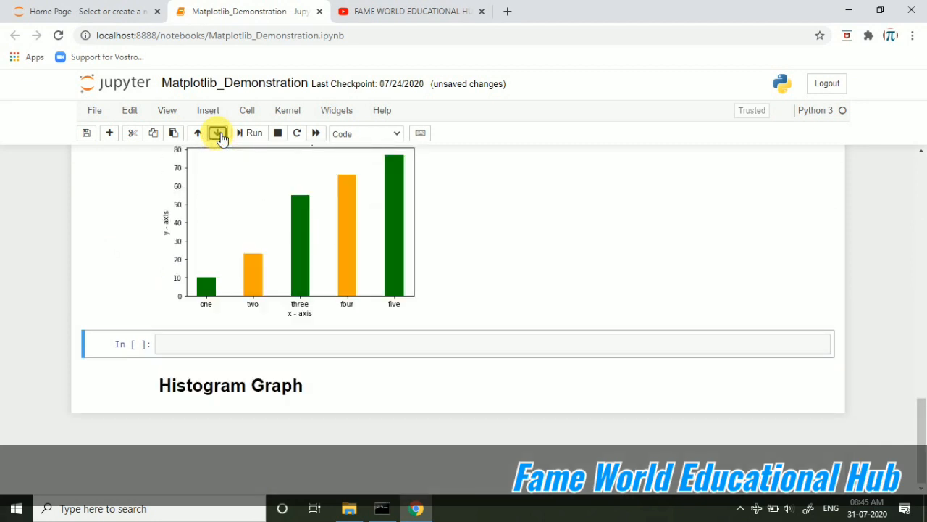
pyautogui.click(216, 133)
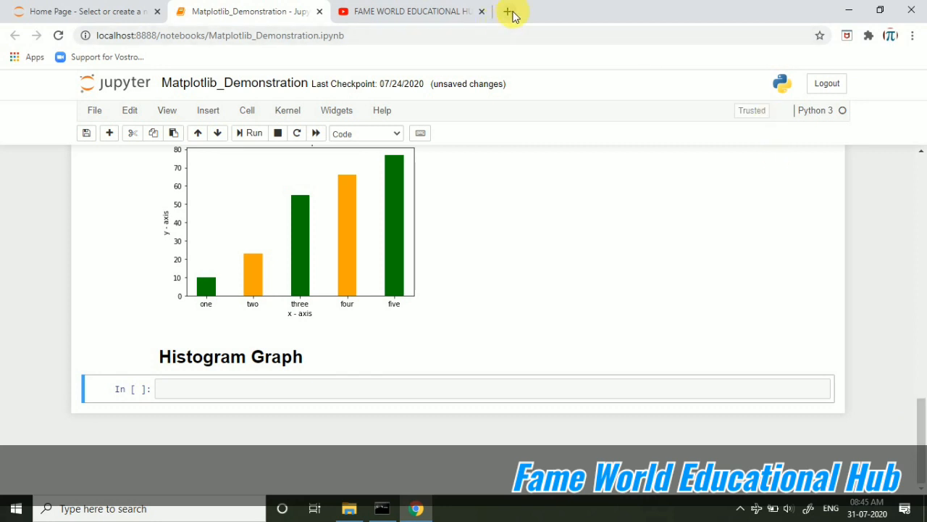
# Open a new browser tab and search Google for 'histogram'.
pyautogui.click(508, 11)
pyautogui.write('google.com')
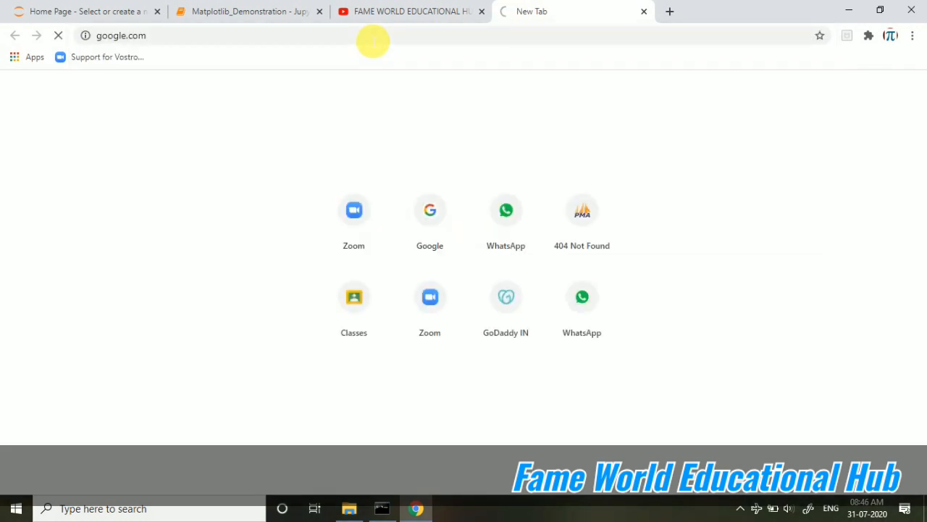
pyautogui.click(430, 211)
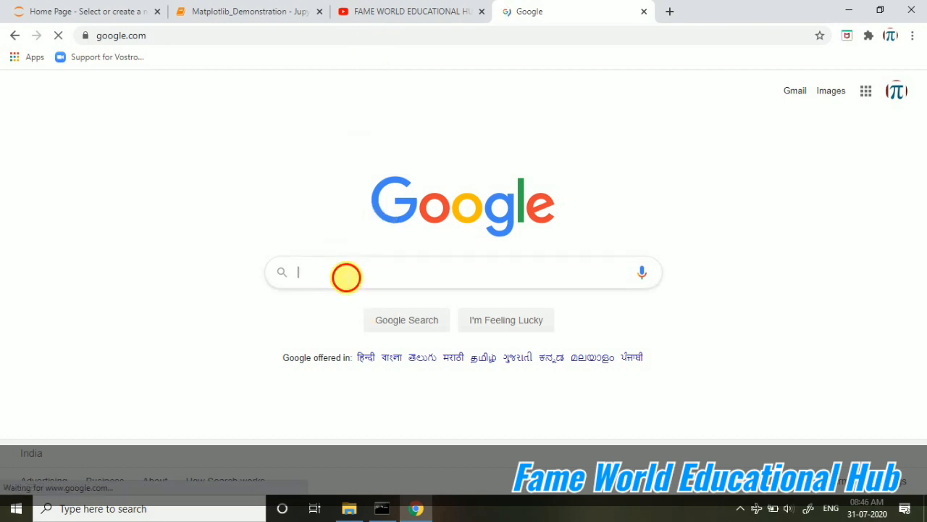
pyautogui.write('h')
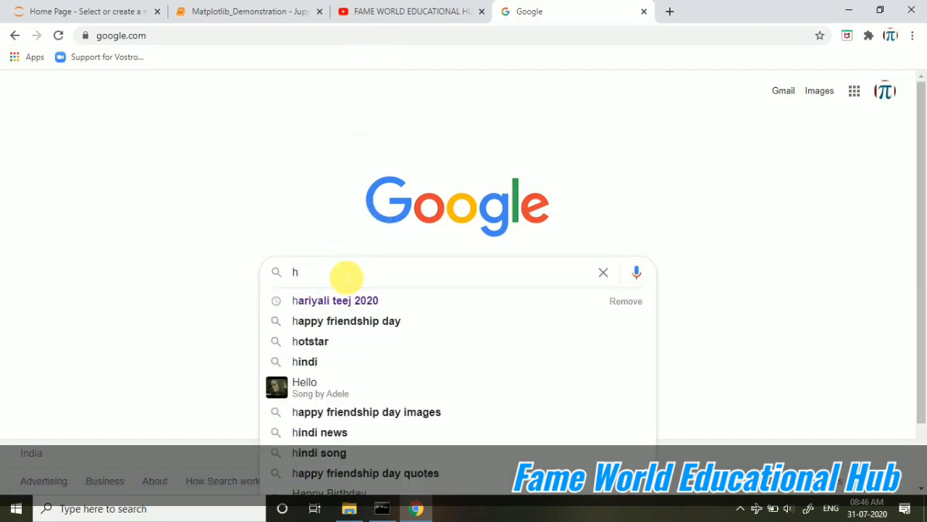
pyautogui.write('istogram')
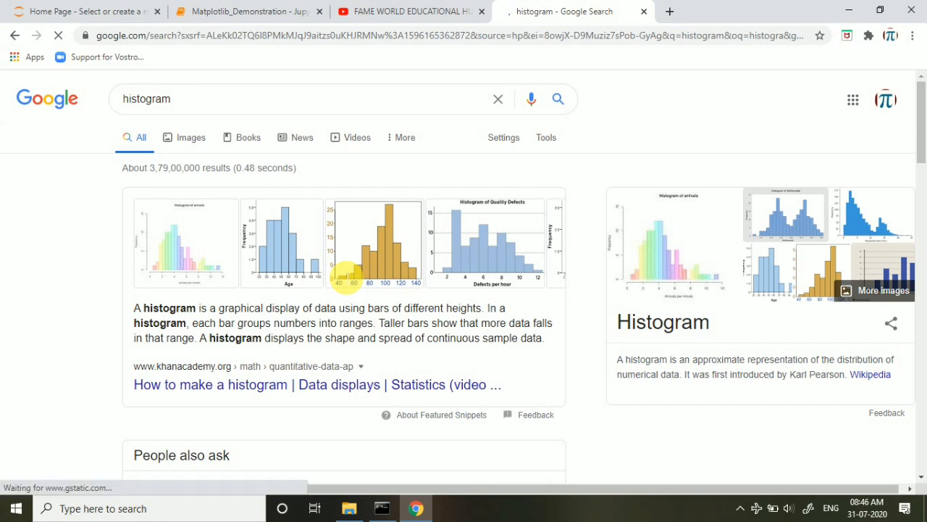
pyautogui.moveTo(843, 249)
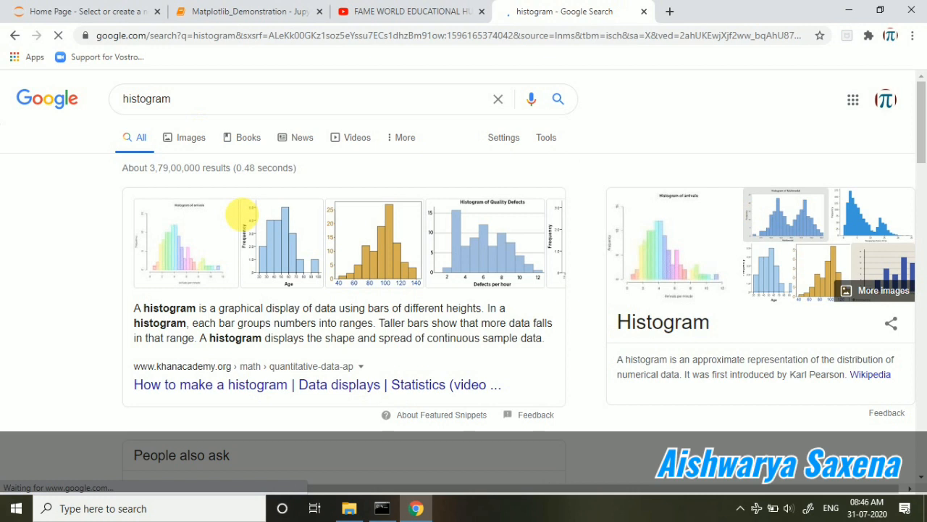
# Glance at histogram image results, then open the Math is Fun Histograms result.
pyautogui.click(191, 137)
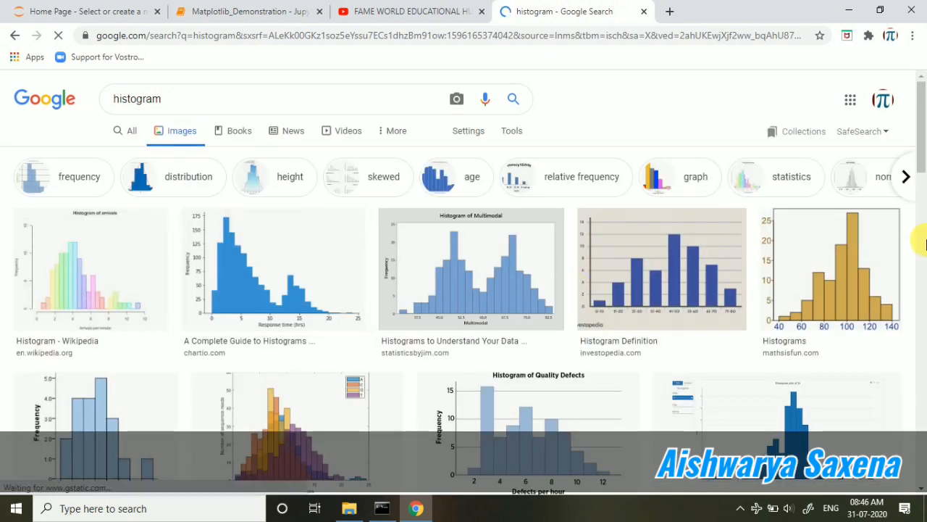
pyautogui.scroll(-3)
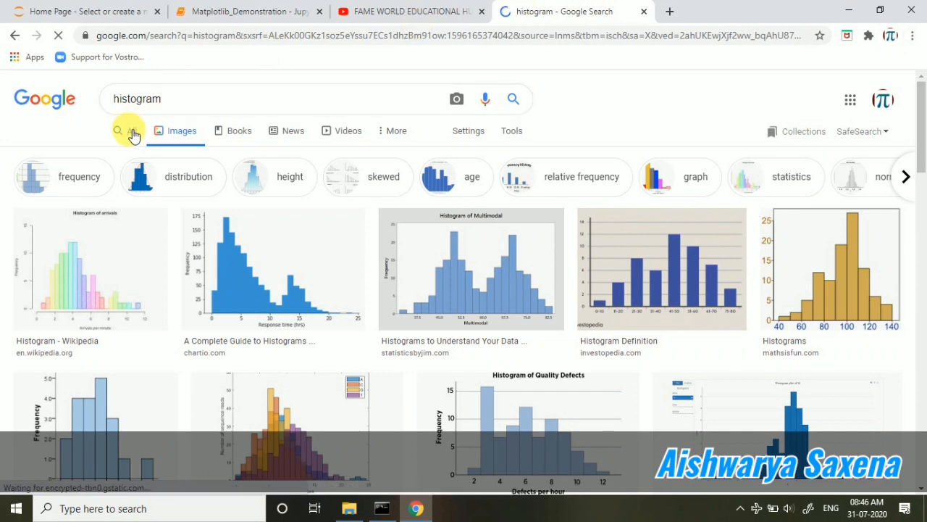
pyautogui.click(135, 130)
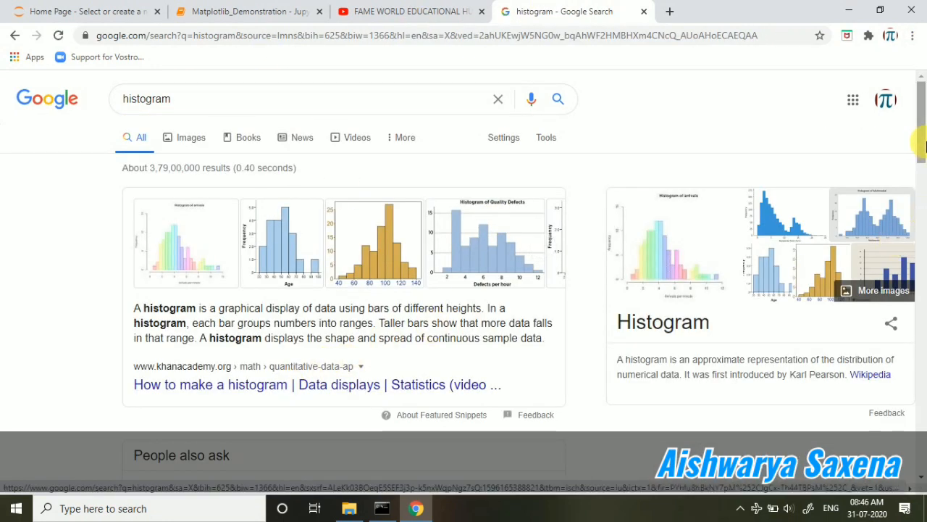
pyautogui.scroll(-3)
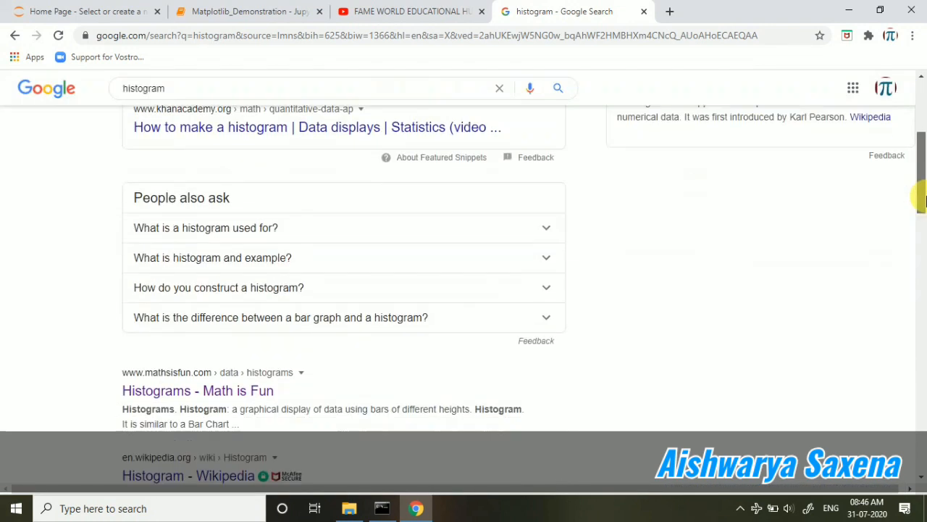
pyautogui.click(197, 290)
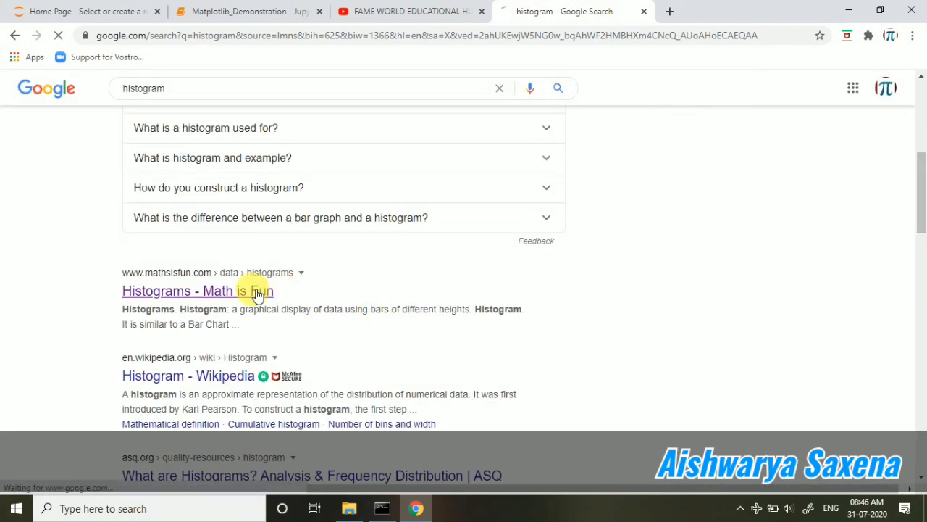
# Read the Math is Fun tree heights example, then return to the Matplotlib notebook.
pyautogui.click(177, 290)
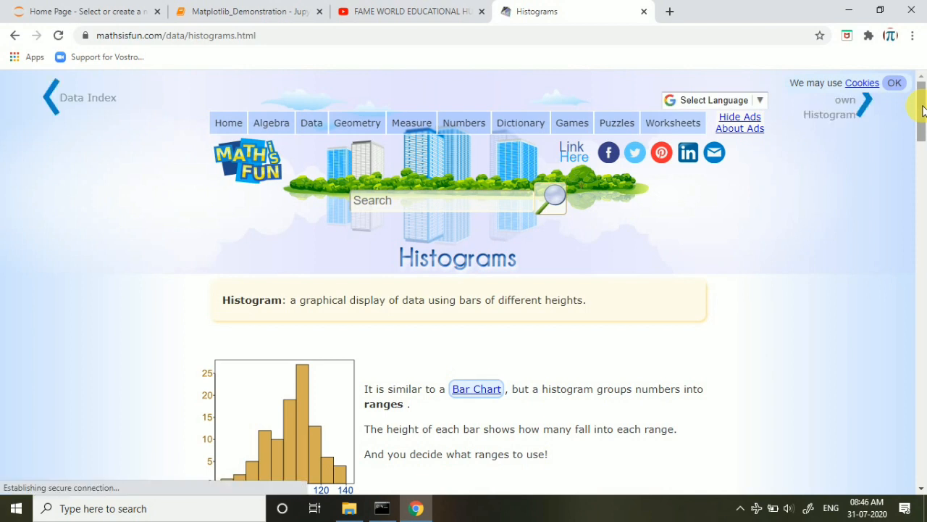
pyautogui.scroll(-3)
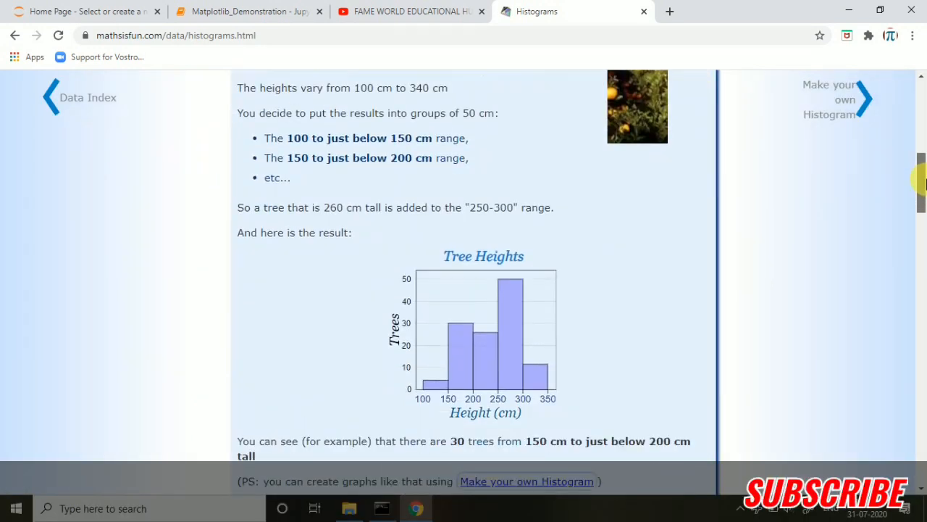
pyautogui.scroll(-3)
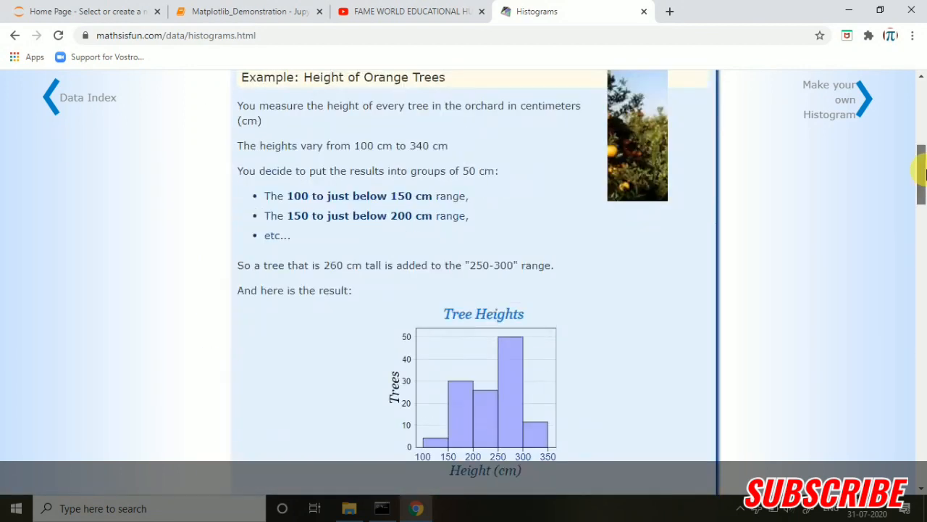
pyautogui.click(249, 11)
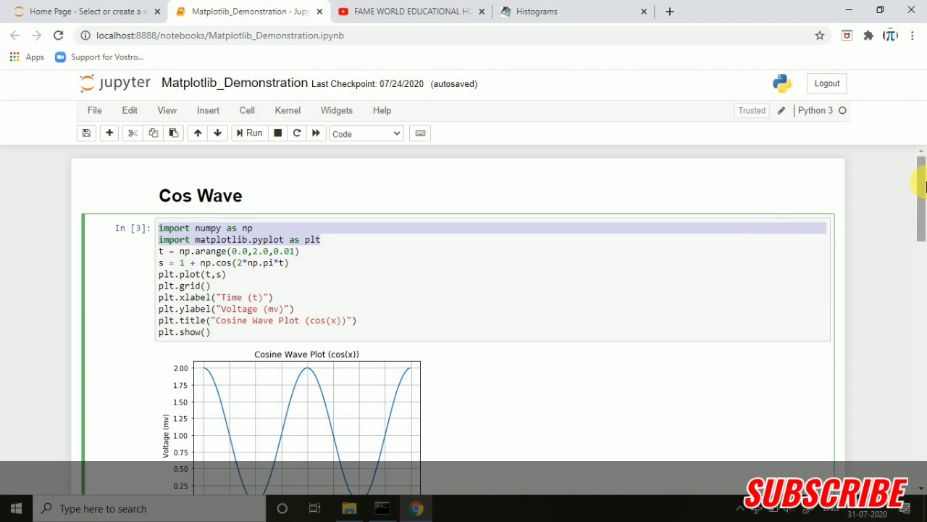
# Type the ages list (34, 2, 44, 55, 66, 77, 88, ... 17, 76, 87) in the cell.
pyautogui.scroll(-3)
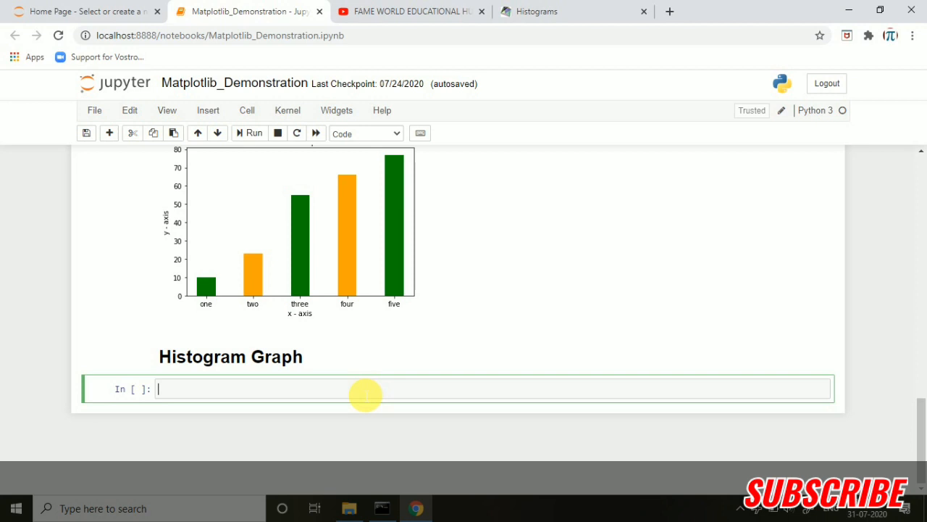
pyautogui.write('ages =')
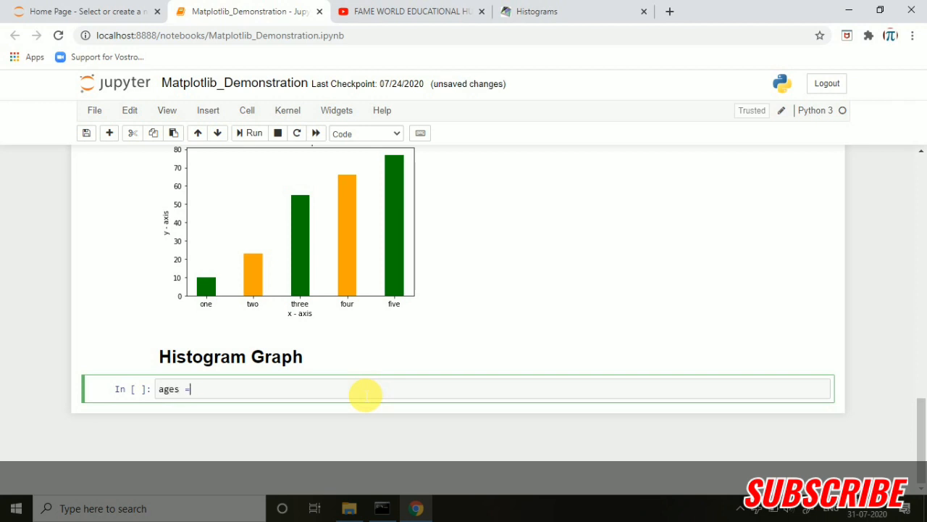
pyautogui.write('[]')
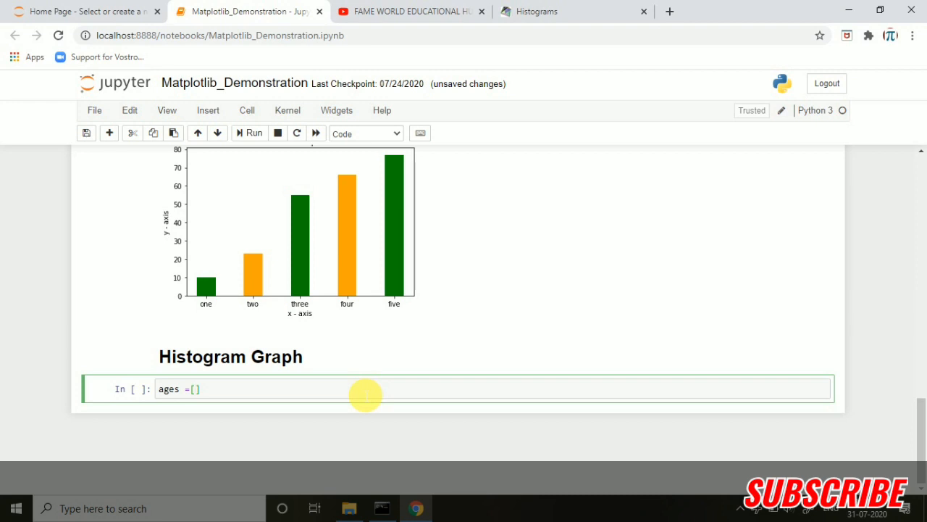
pyautogui.write('34,2,44,')
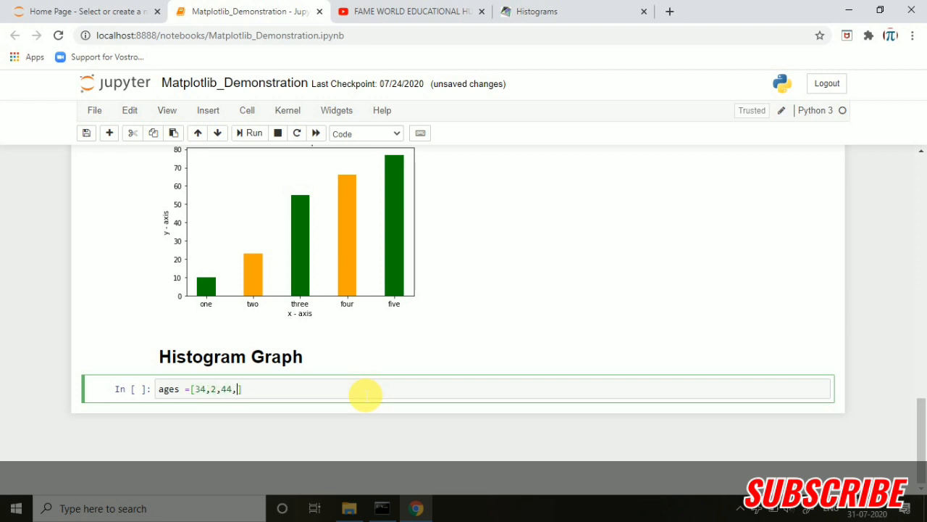
pyautogui.write('55,66,77,88,')
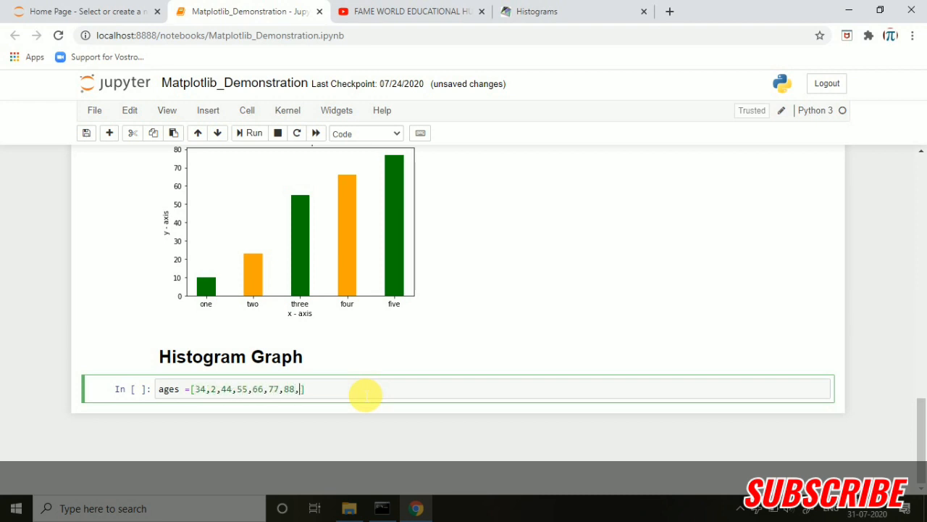
pyautogui.write('32,12,3')
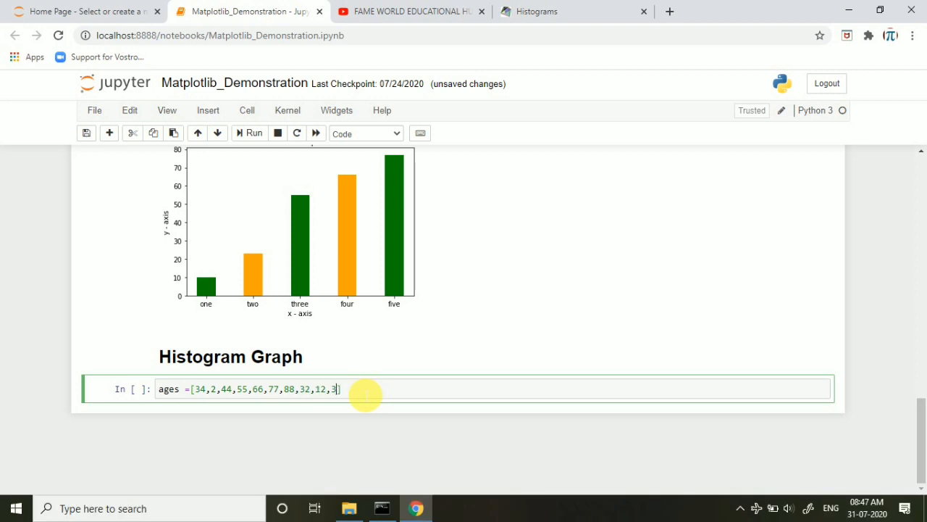
pyautogui.write(',54,56,7')
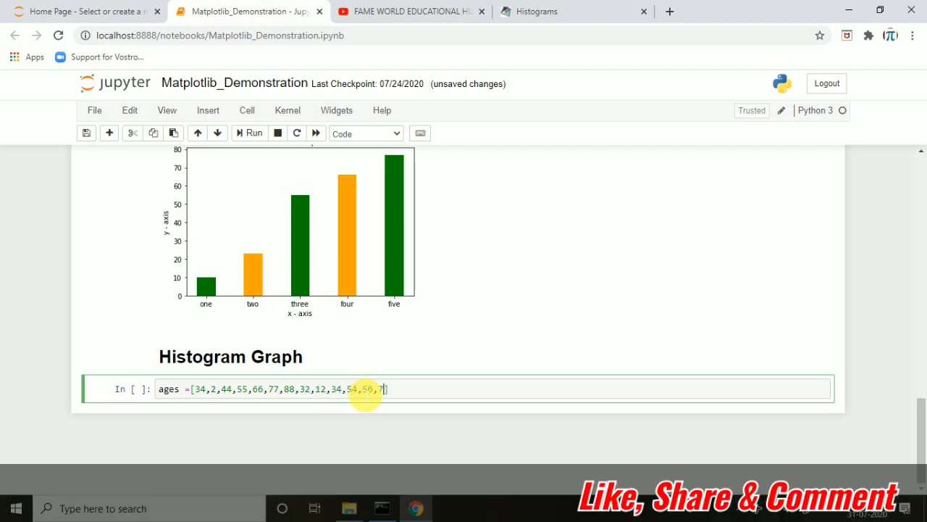
pyautogui.write('78,11,')
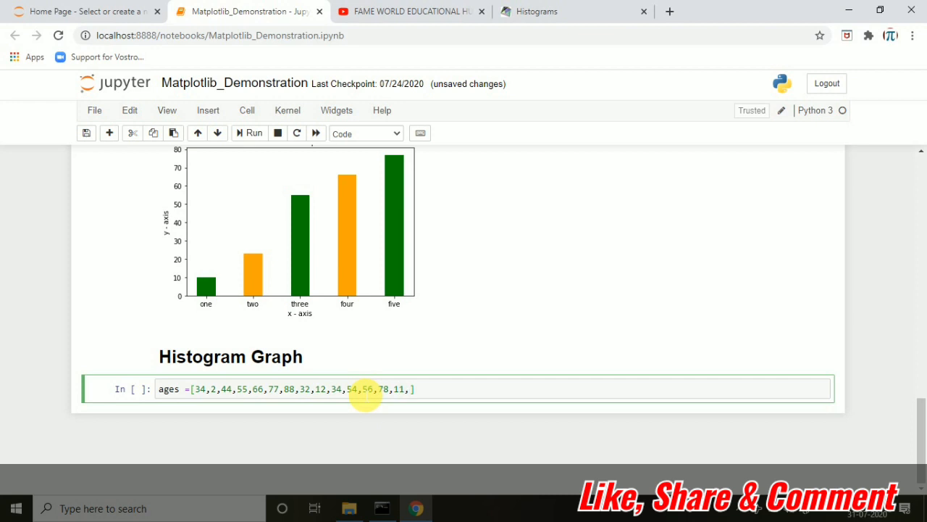
pyautogui.write('87,56,')
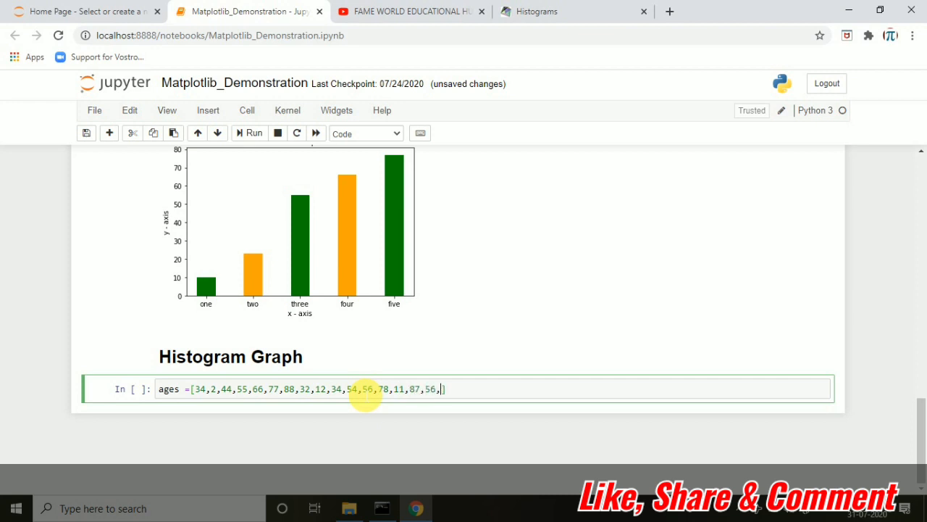
pyautogui.write('43,25,')
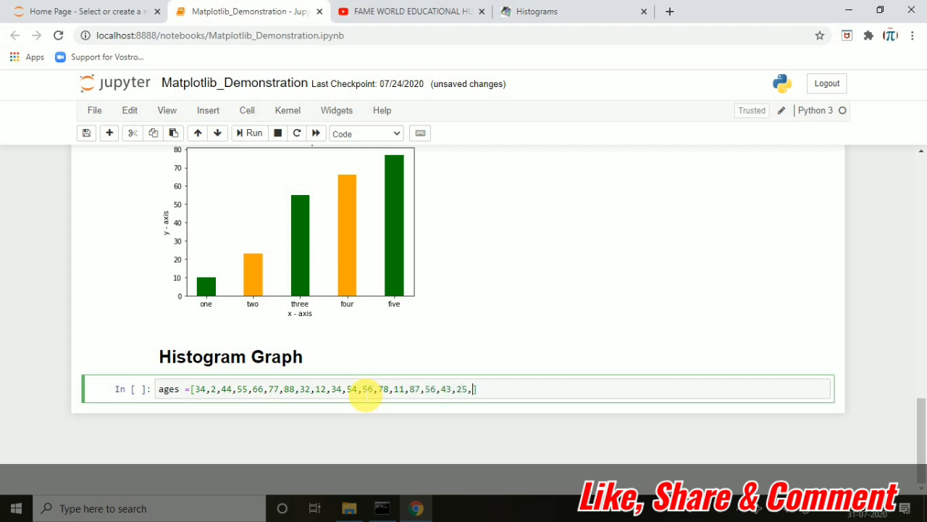
pyautogui.write('17,76]')
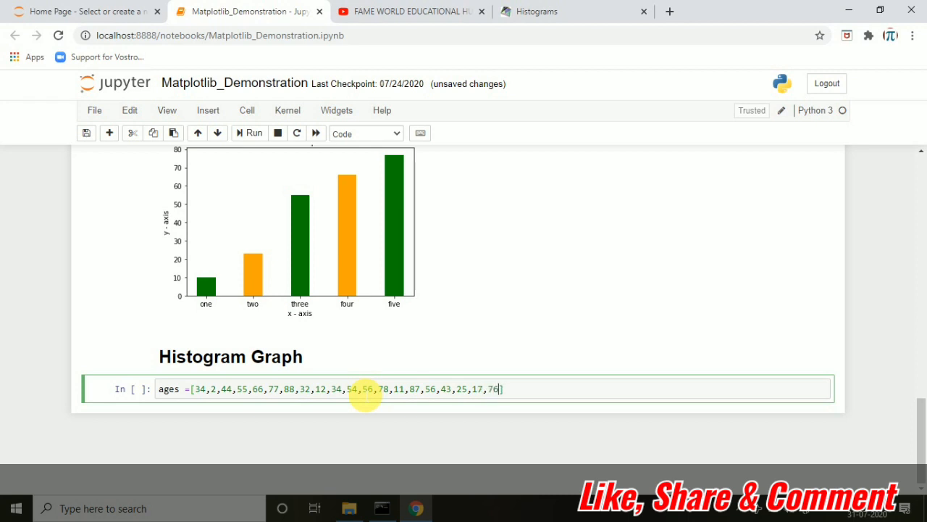
pyautogui.write(',87')
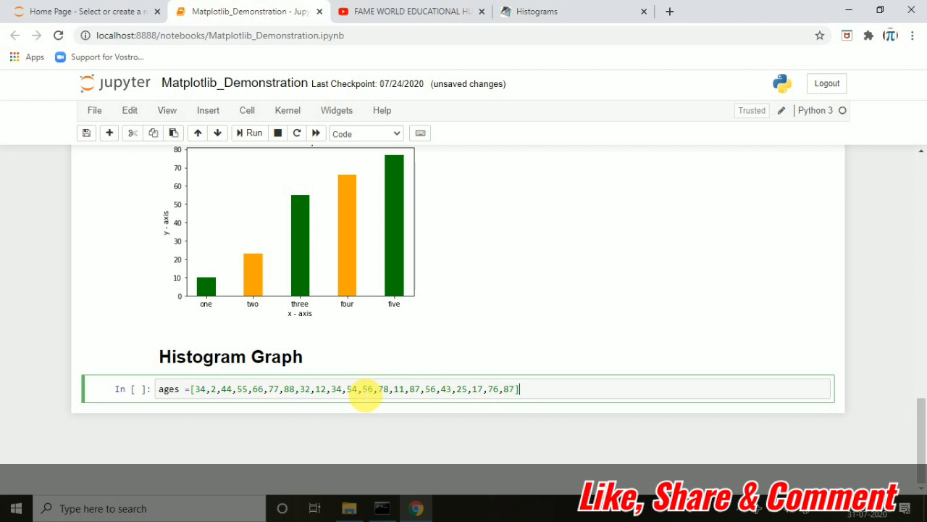
# Define range = (0,100) and bins = 10.
pyautogui.write('n')
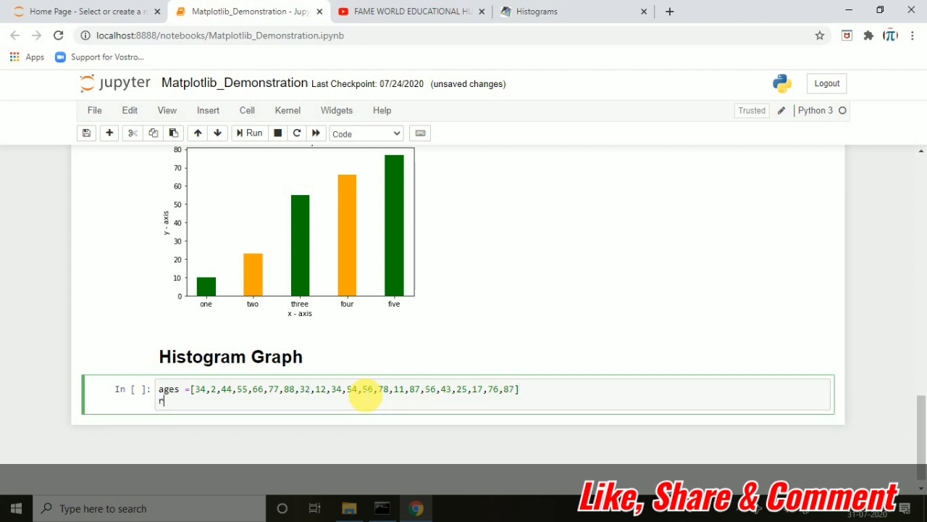
pyautogui.write('ange =')
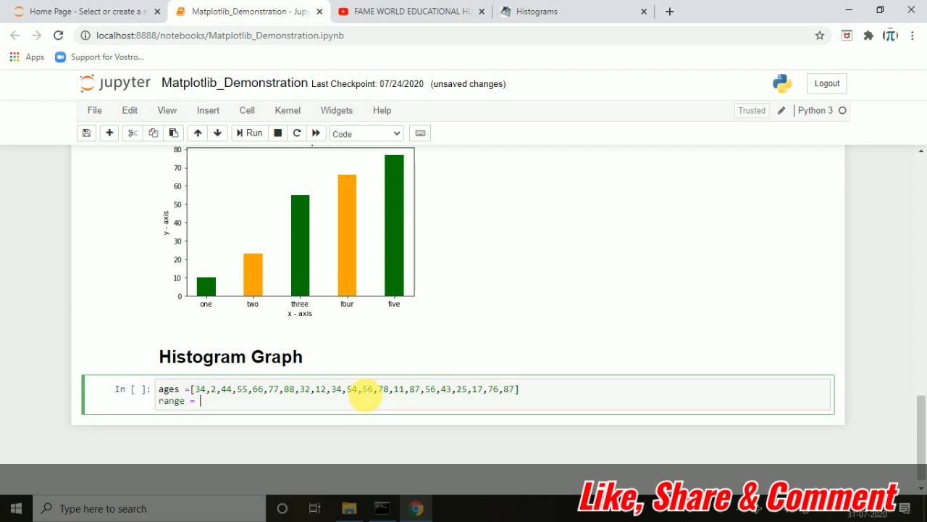
pyautogui.write('(0,100)')
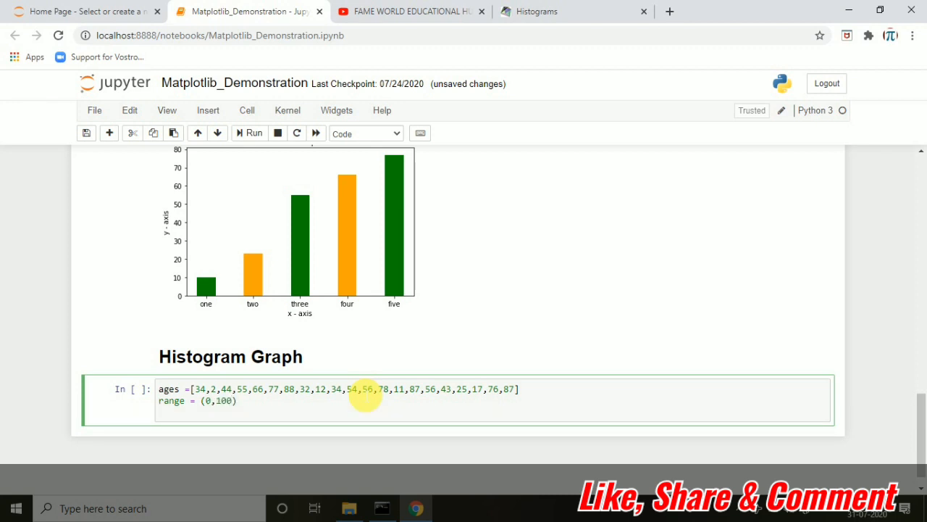
pyautogui.write('bins =')
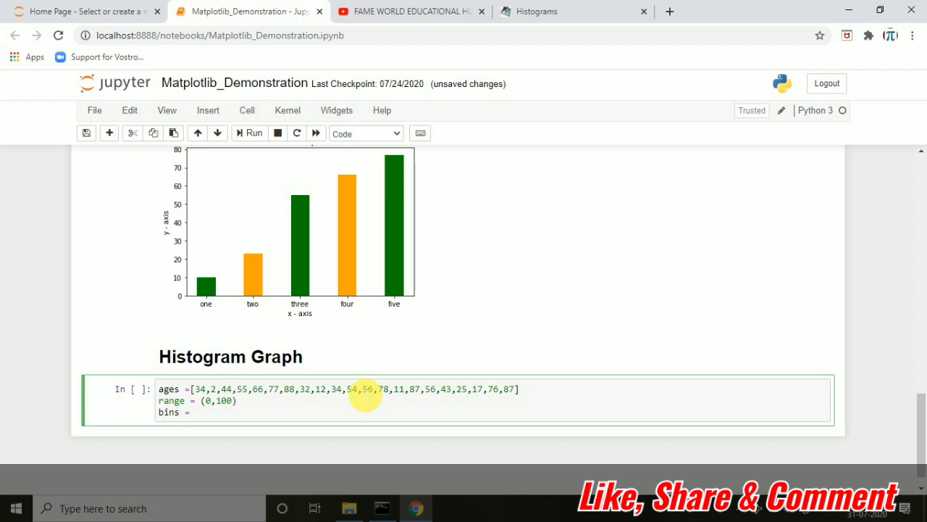
pyautogui.write('10')
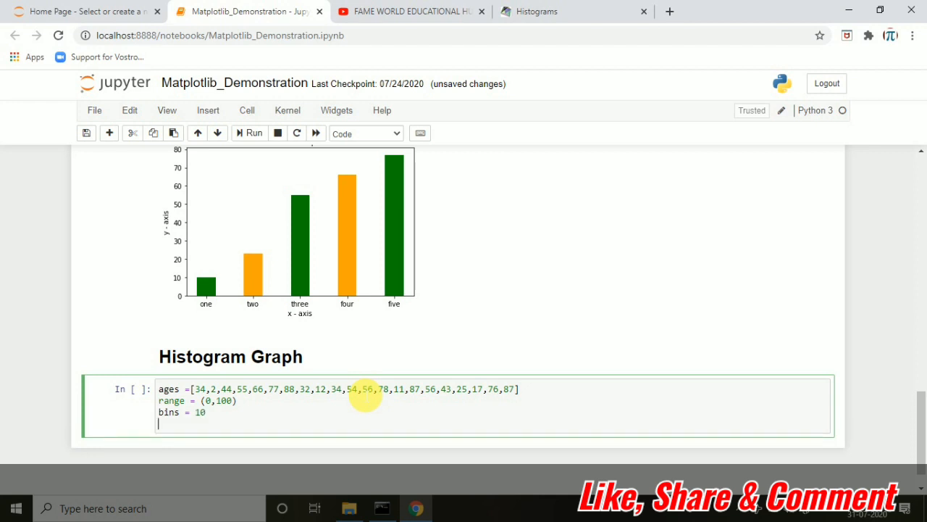
# Write plt.hist(ages, bins, range, color='green', histtype='bar', rwidth=0.7).
pyautogui.write('plt')
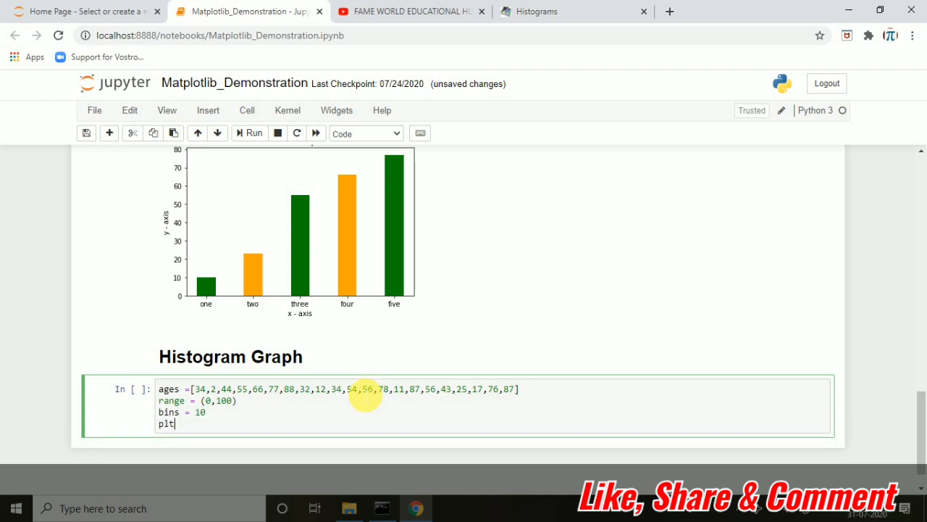
pyautogui.write('.')
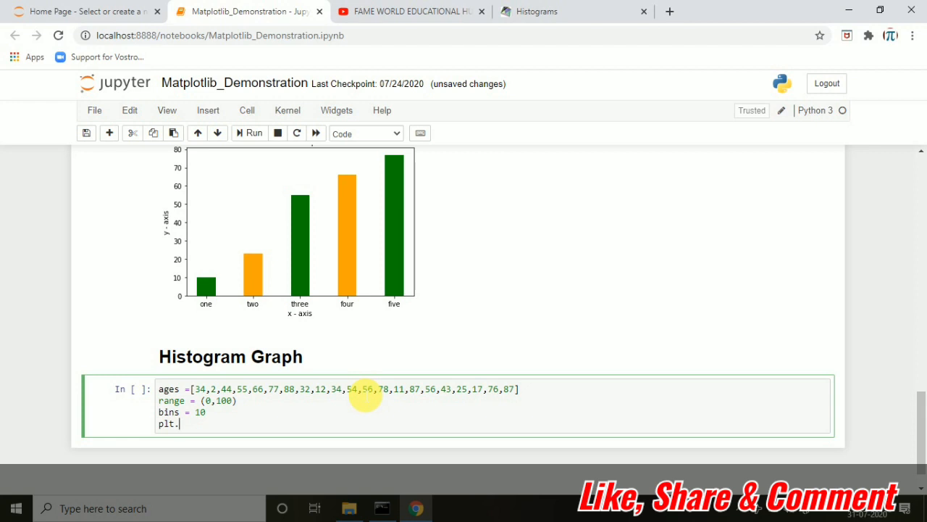
pyautogui.write('hist')
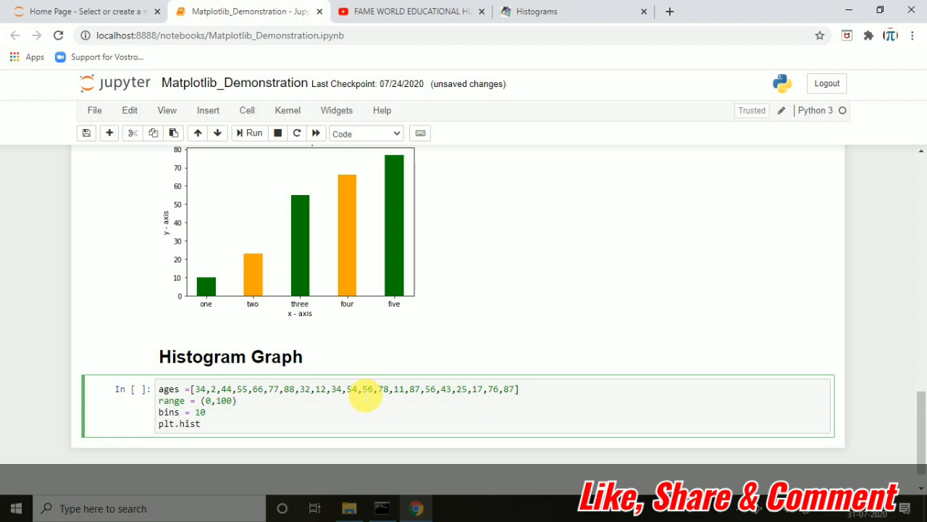
pyautogui.write('(age)')
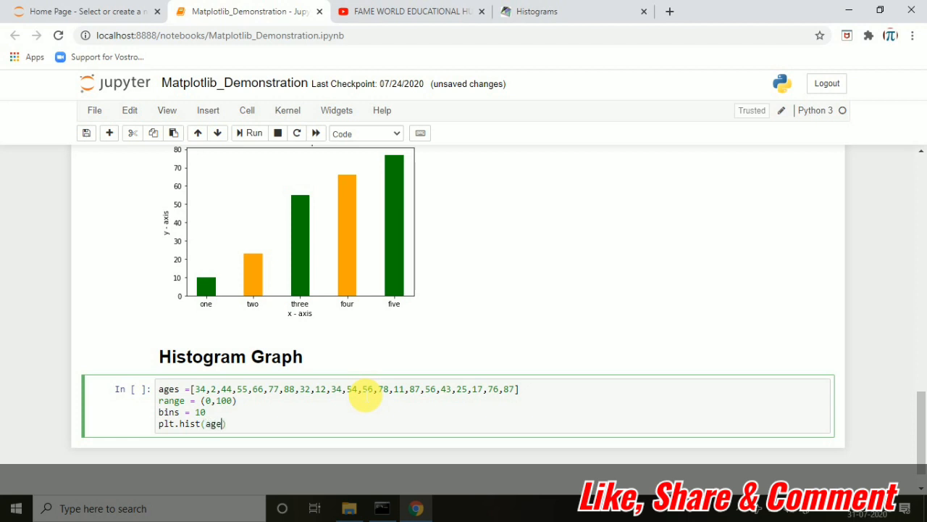
pyautogui.write(',b')
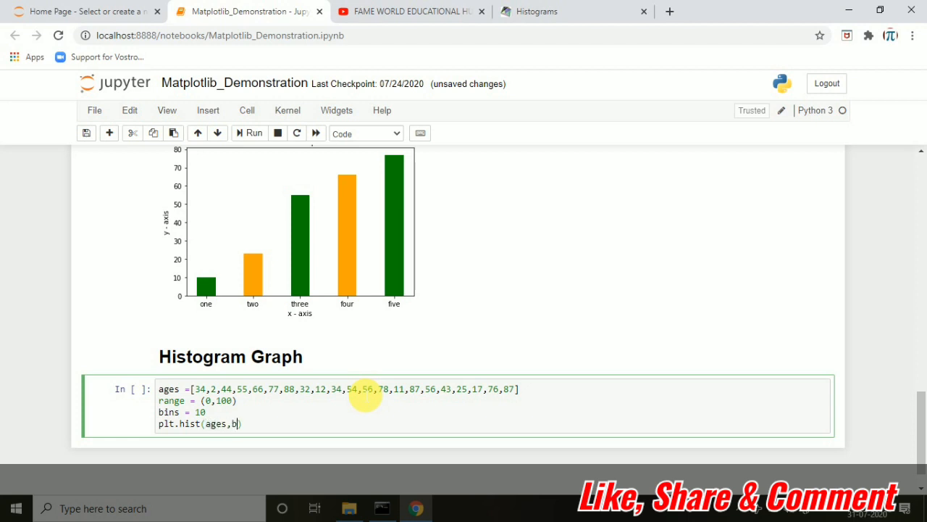
pyautogui.write('ins')
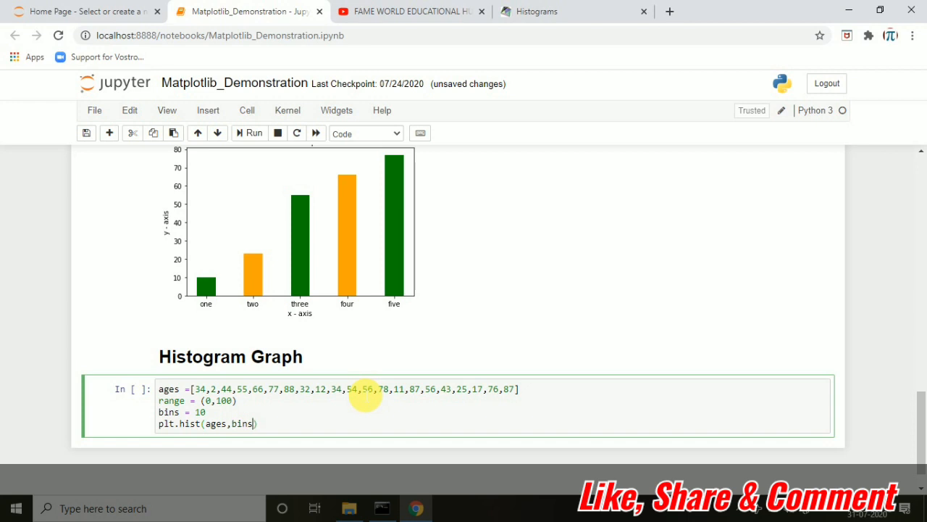
pyautogui.write(',')
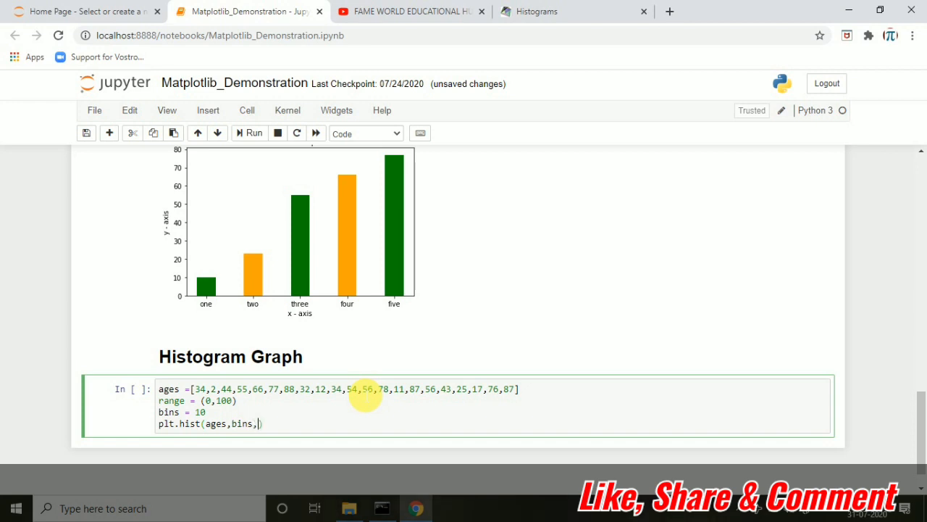
pyautogui.write('range')
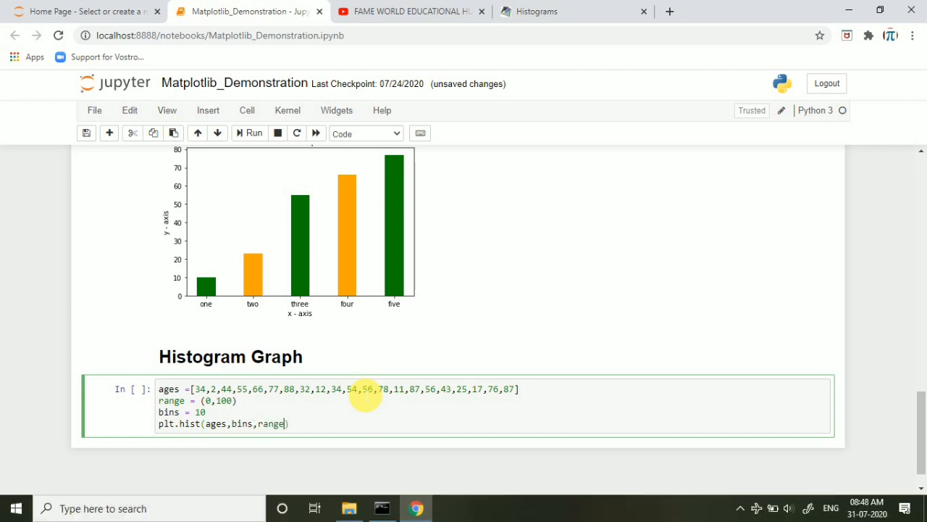
pyautogui.write('color=')
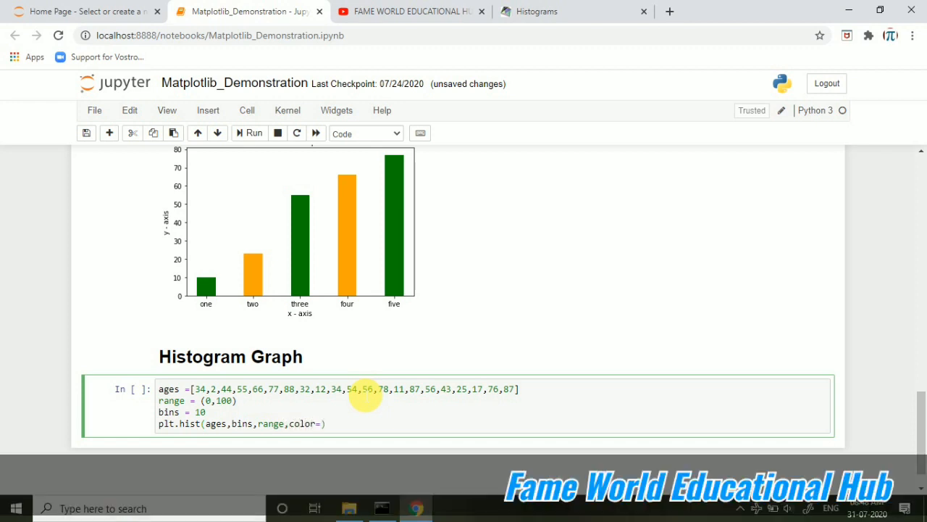
pyautogui.write("'green'")
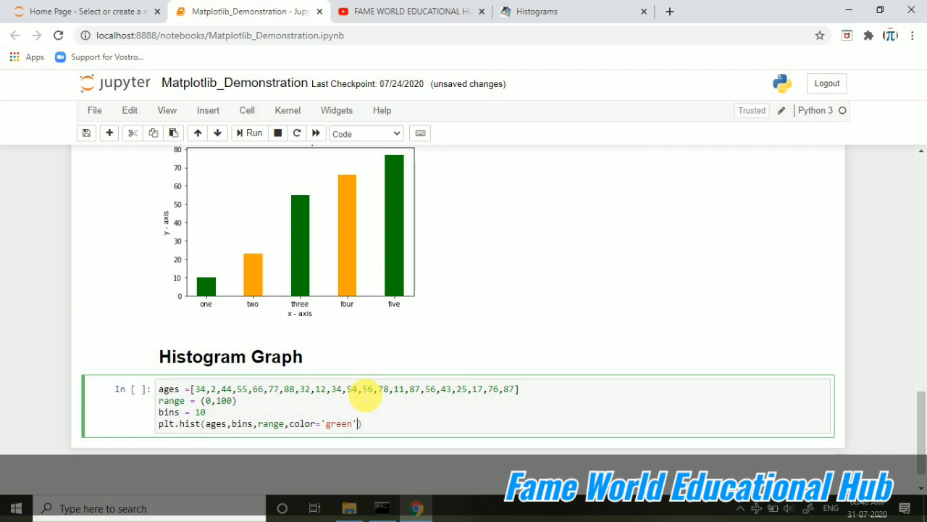
pyautogui.write("histtype='")
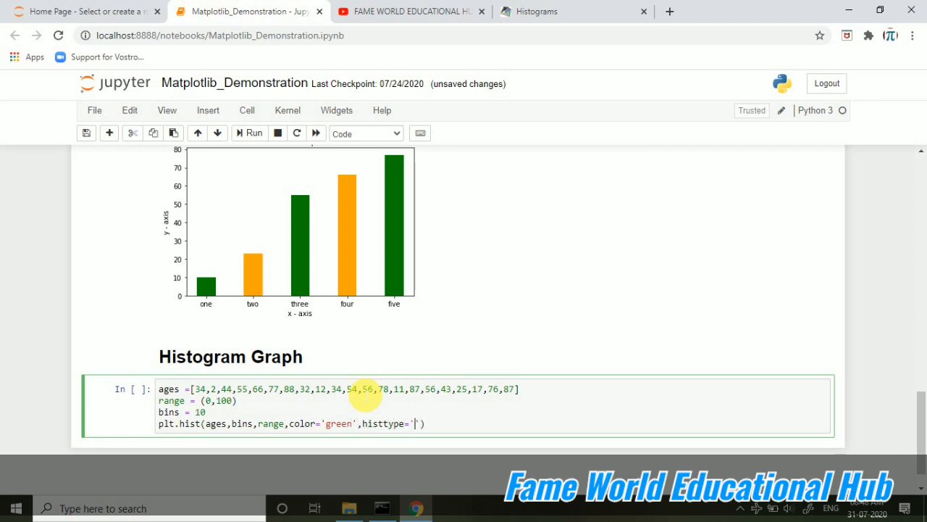
pyautogui.write('bar')
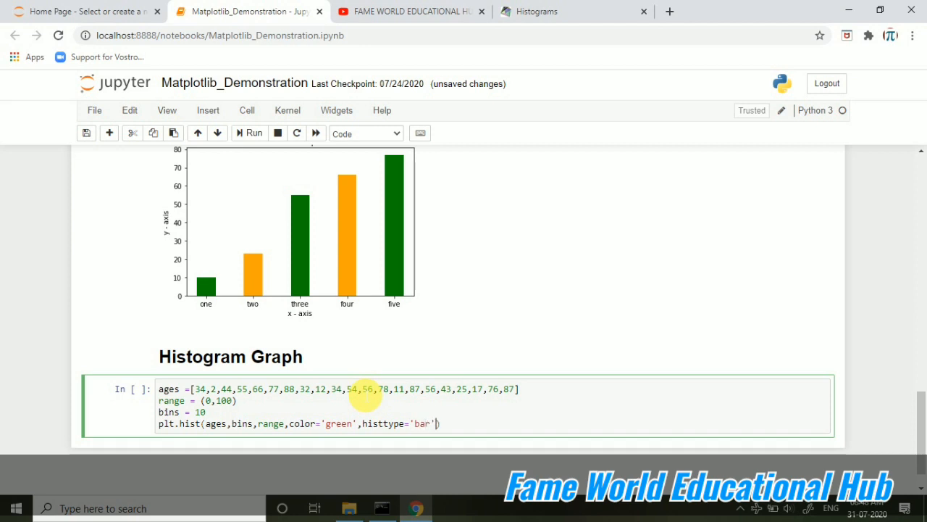
pyautogui.write(',rwidth=0.')
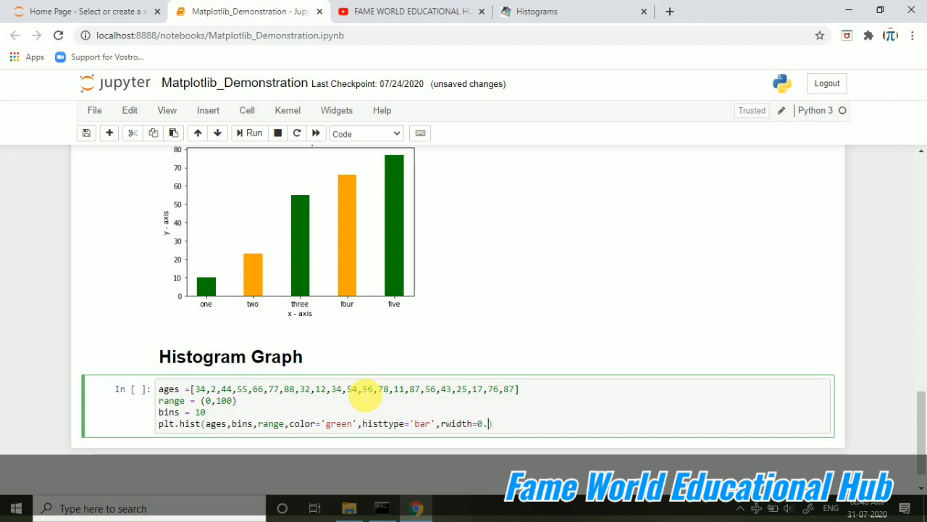
pyautogui.write('7)')
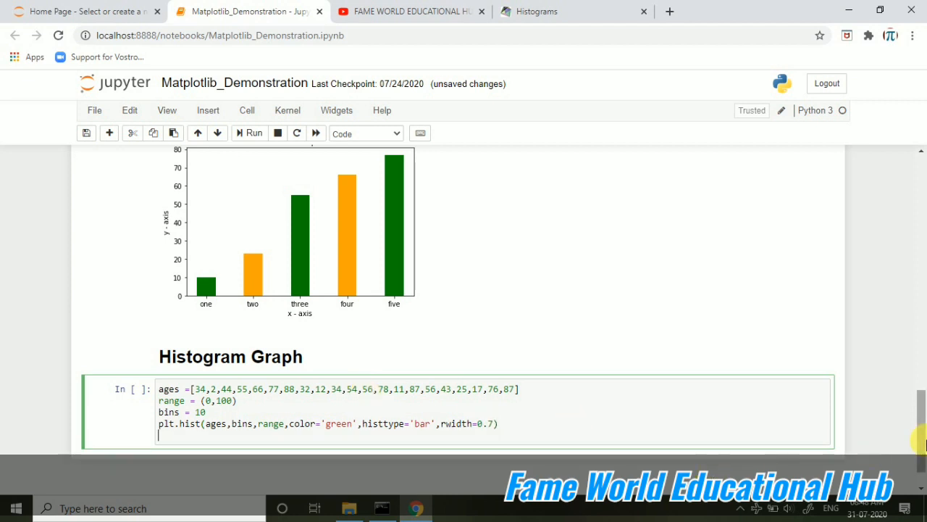
pyautogui.scroll(-3)
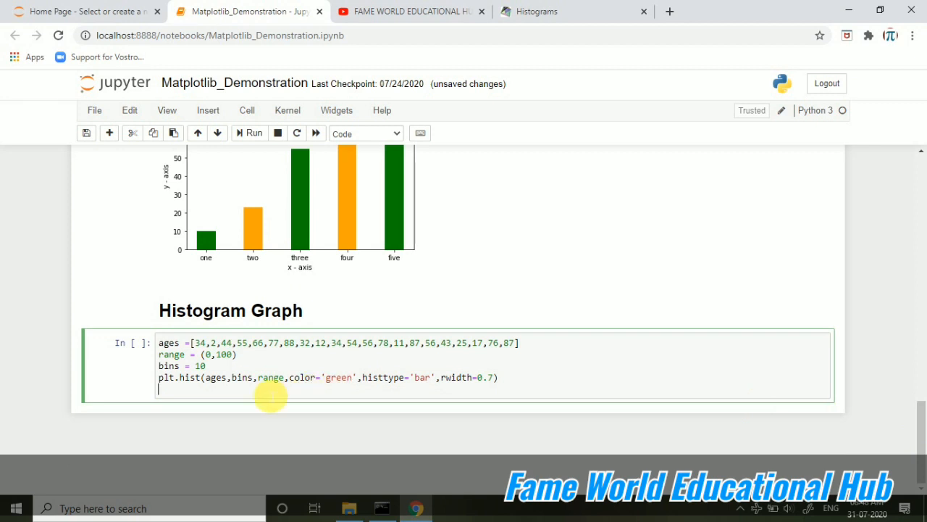
# Label the x-axis 'Ages' and the y-axis 'Bins'.
pyautogui.write('plt.')
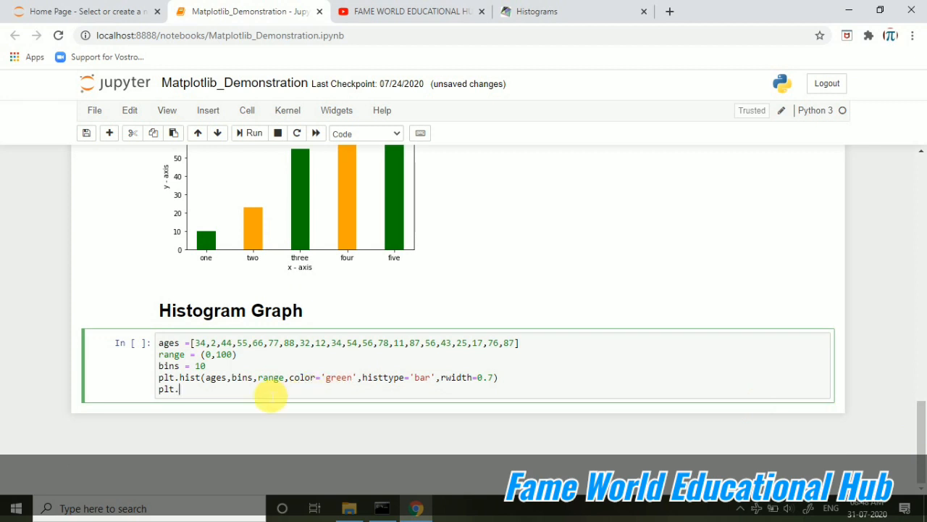
pyautogui.write('xlabel()')
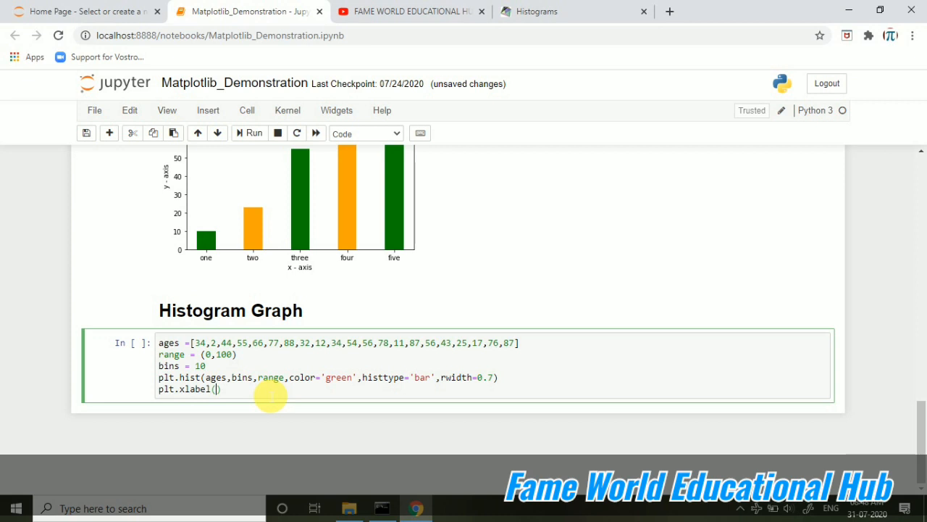
pyautogui.write("A'")
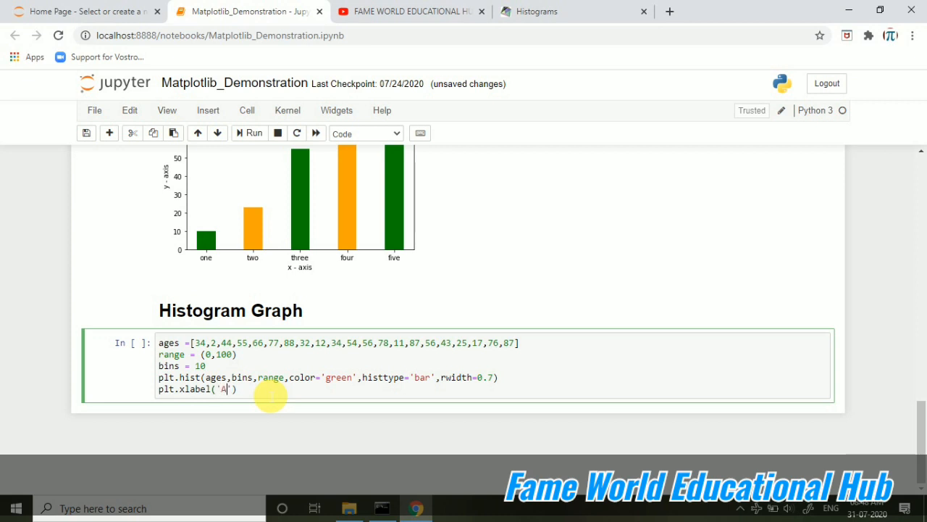
pyautogui.write("ges')")
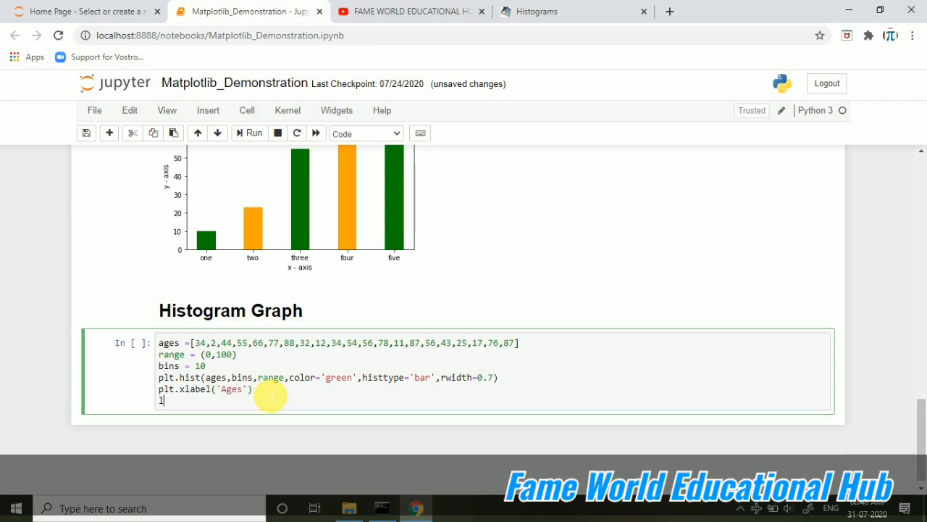
pyautogui.write('plt.yla')
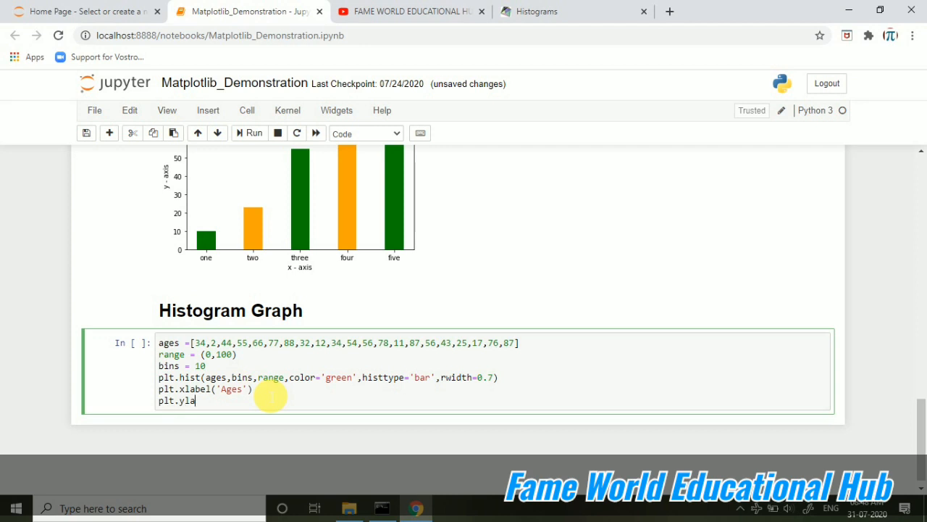
pyautogui.write("bel('')")
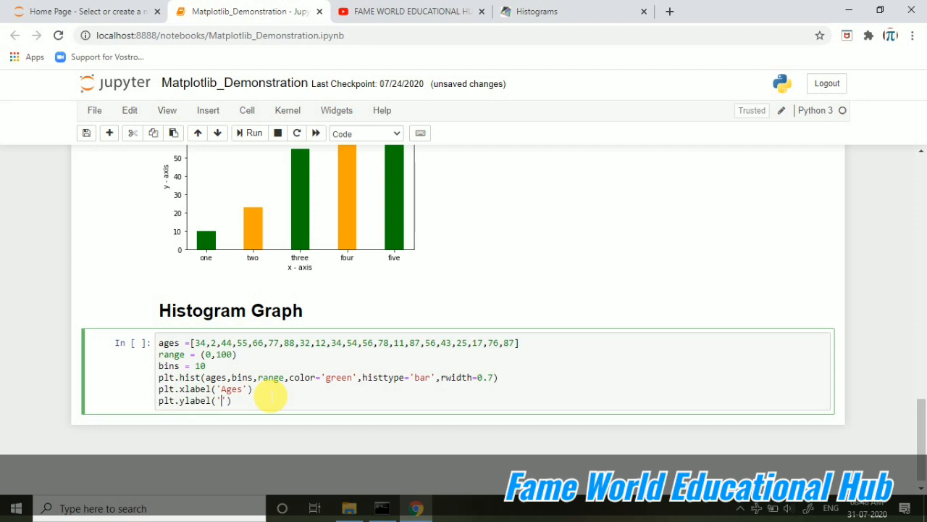
pyautogui.write('Bins')
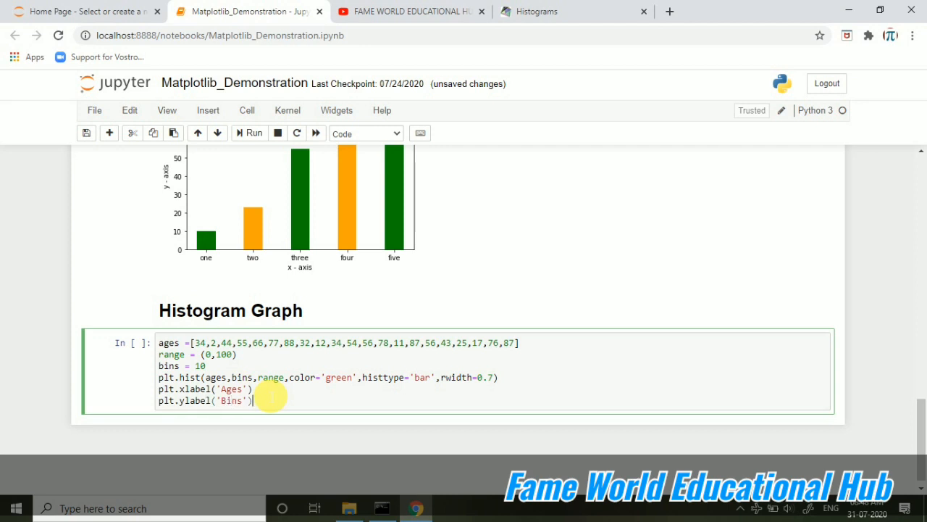
# Add the title 'HIstogram Plot' and a plt.show() call.
pyautogui.write('plt.title()')
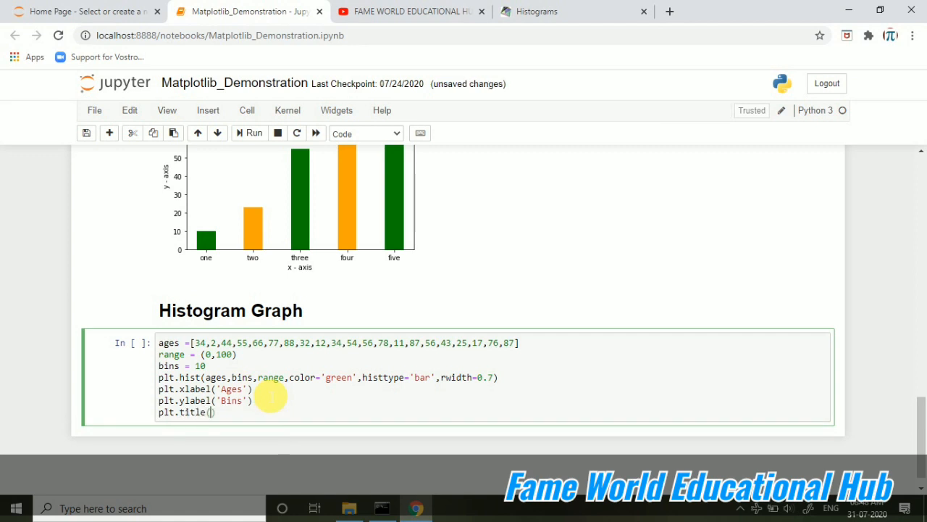
pyautogui.write('HIstogram')
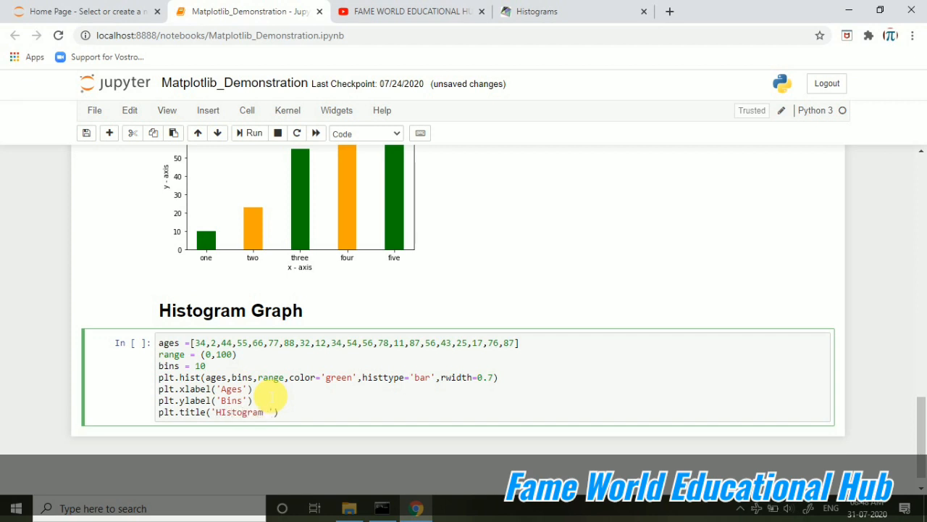
pyautogui.write('Plot')
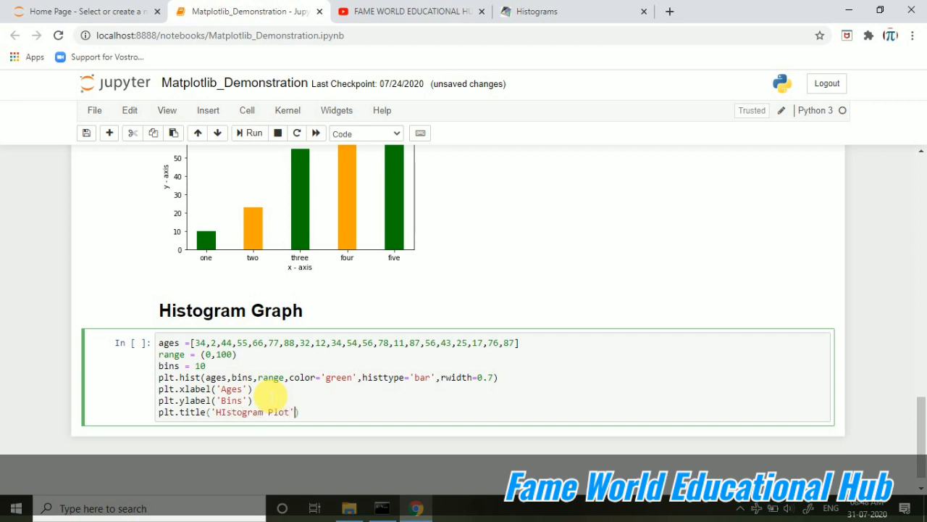
pyautogui.press('enter')
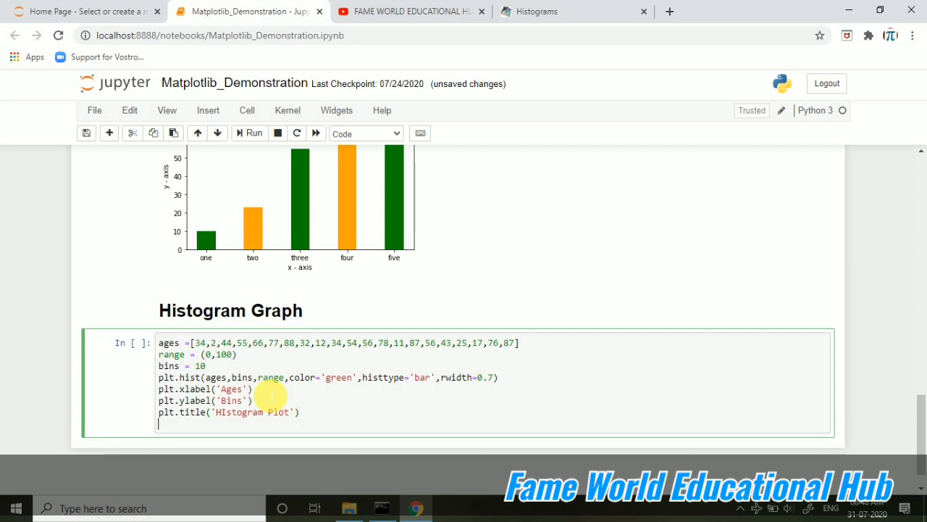
pyautogui.write('plt')
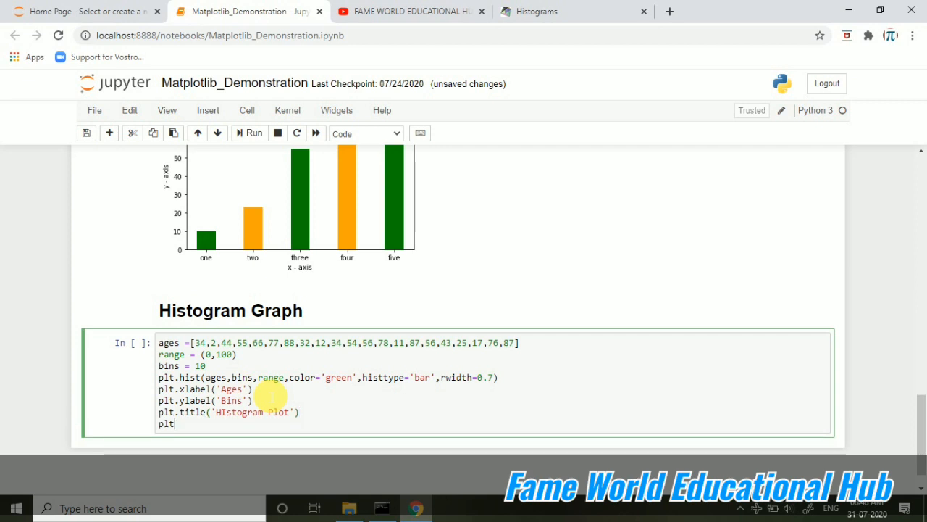
pyautogui.write('.show()')
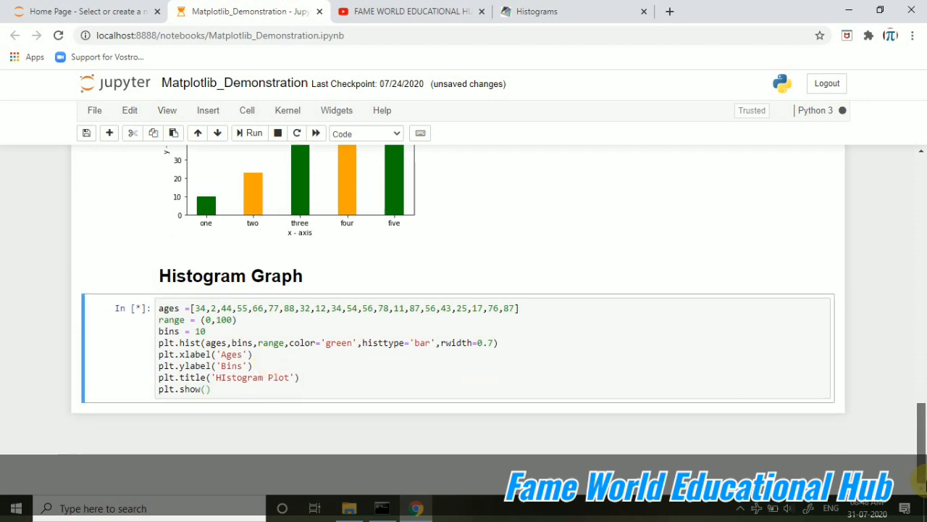
pyautogui.moveTo(354, 397)
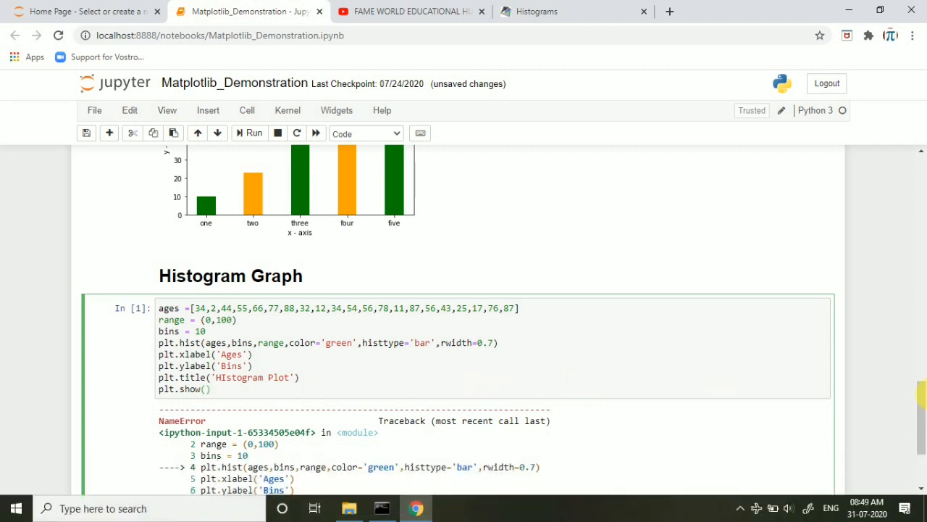
# Scroll to the cell's NameError output saying plt is not defined.
pyautogui.scroll(-3)
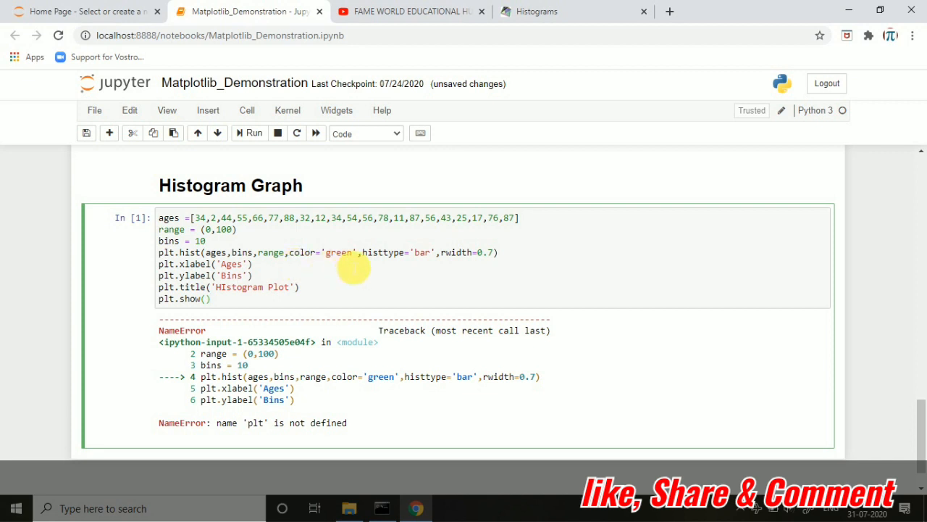
pyautogui.moveTo(397, 274)
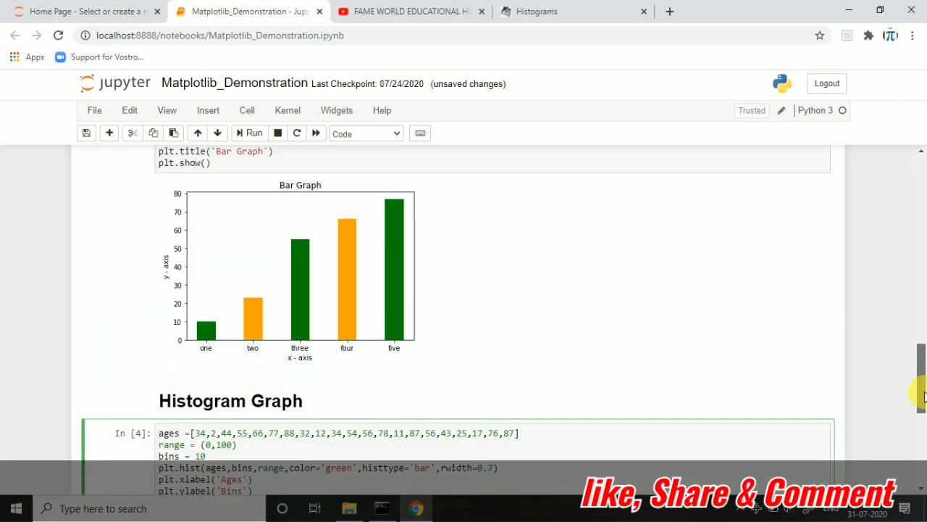
# Scroll to the rendered green histogram and open the Kernel menu.
pyautogui.scroll(-3)
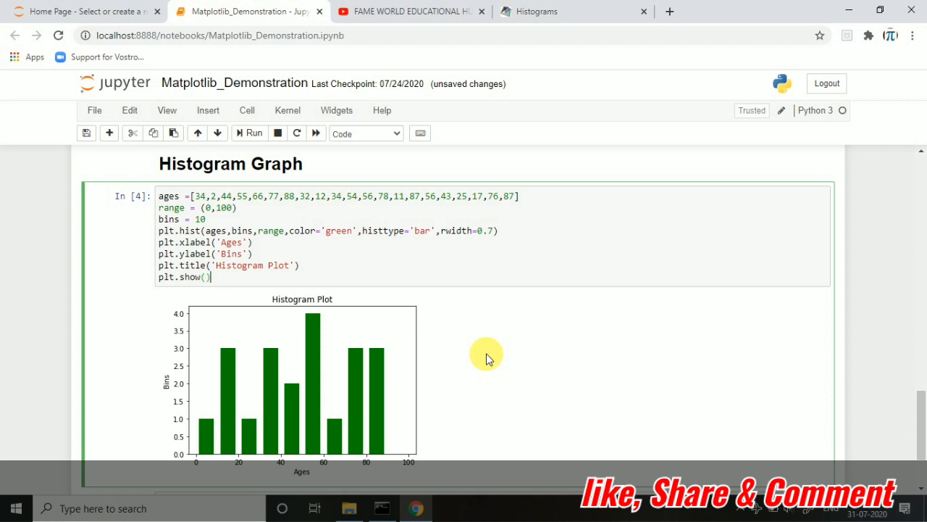
pyautogui.click(287, 110)
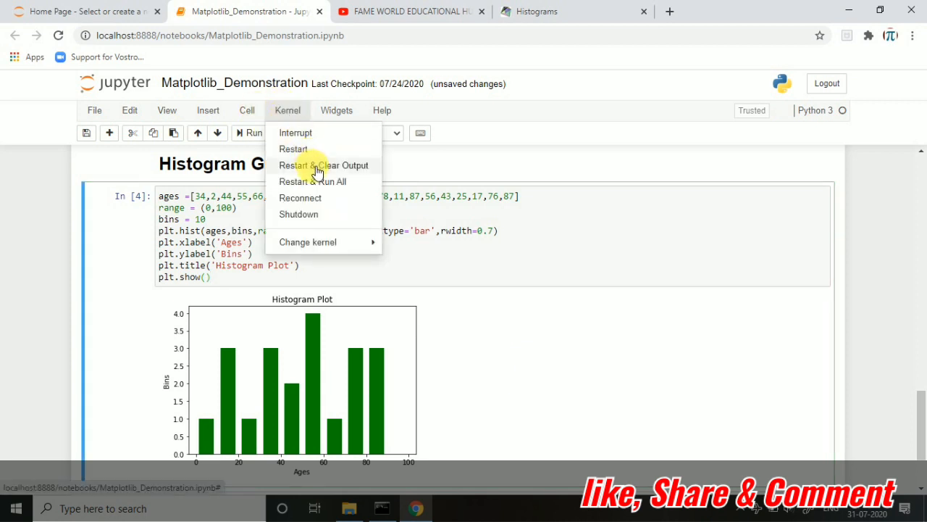
pyautogui.moveTo(319, 182)
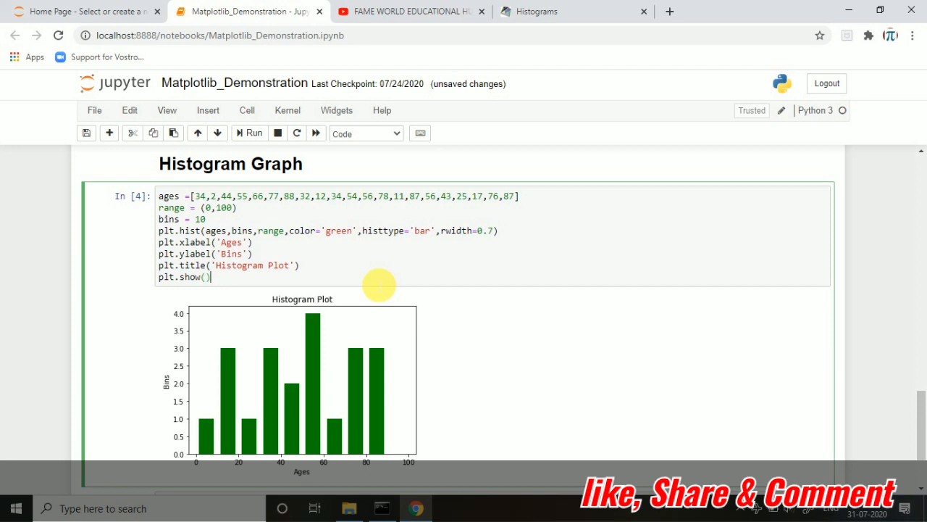
pyautogui.moveTo(397, 447)
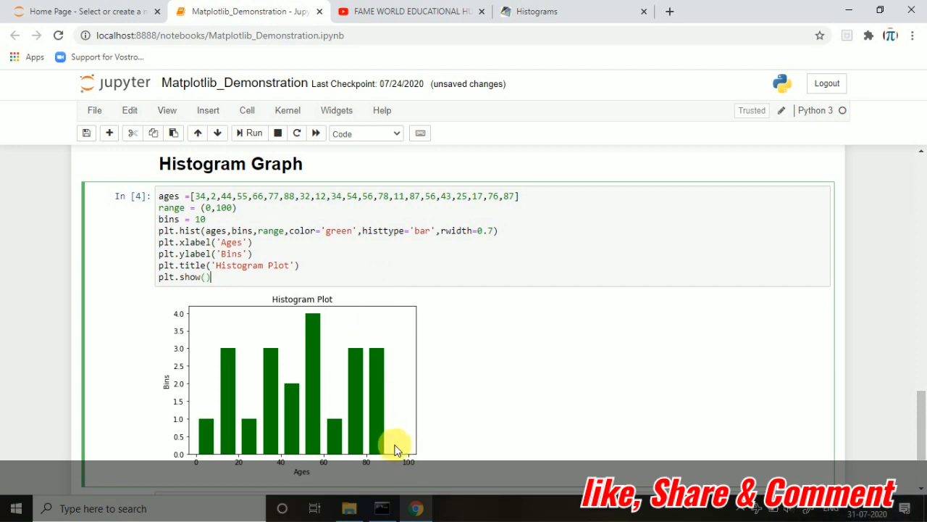
pyautogui.moveTo(417, 464)
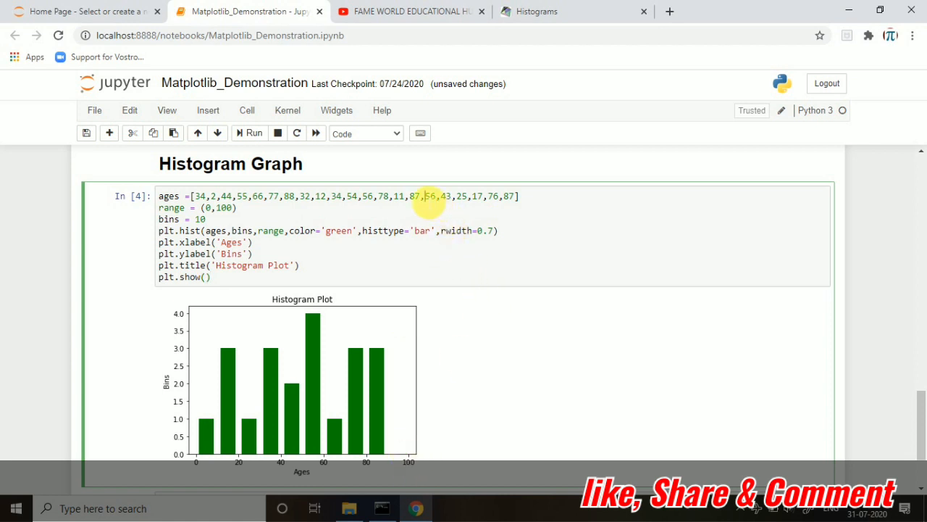
# Add 98, 97 and 98 to the ages list and view the new bar near 100.
pyautogui.write('9,')
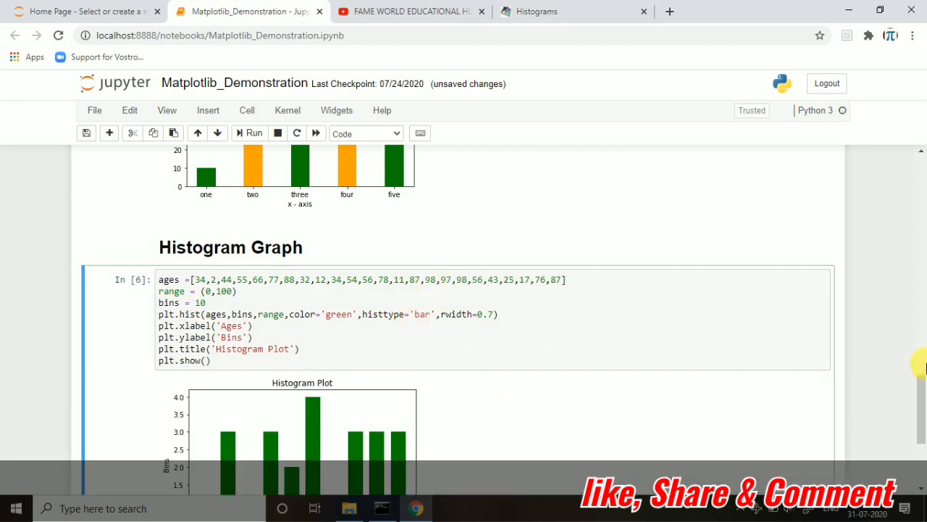
pyautogui.scroll(-3)
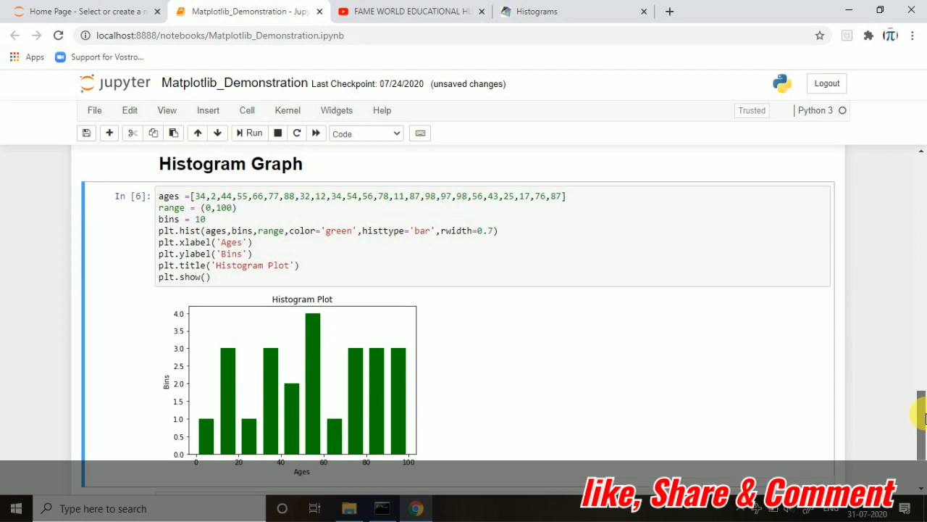
pyautogui.scroll(-3)
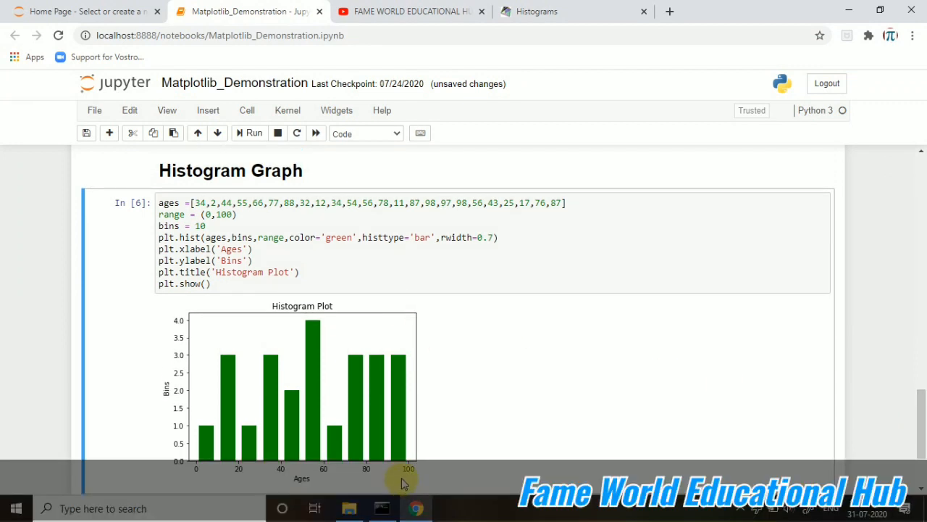
pyautogui.moveTo(454, 384)
pyautogui.write('4')
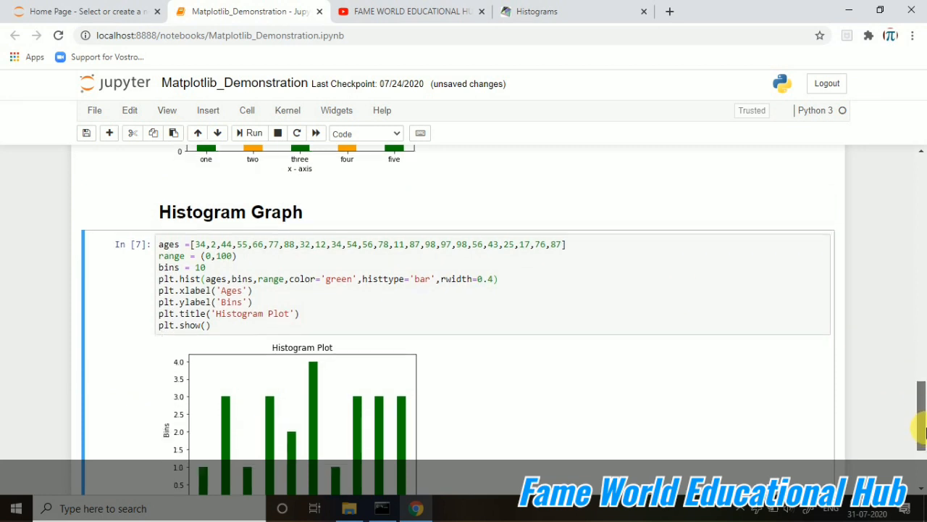
# Inspect the histogram re-drawn at rwidth 0.4 and then 0.6.
pyautogui.scroll(-3)
pyautogui.write('6')
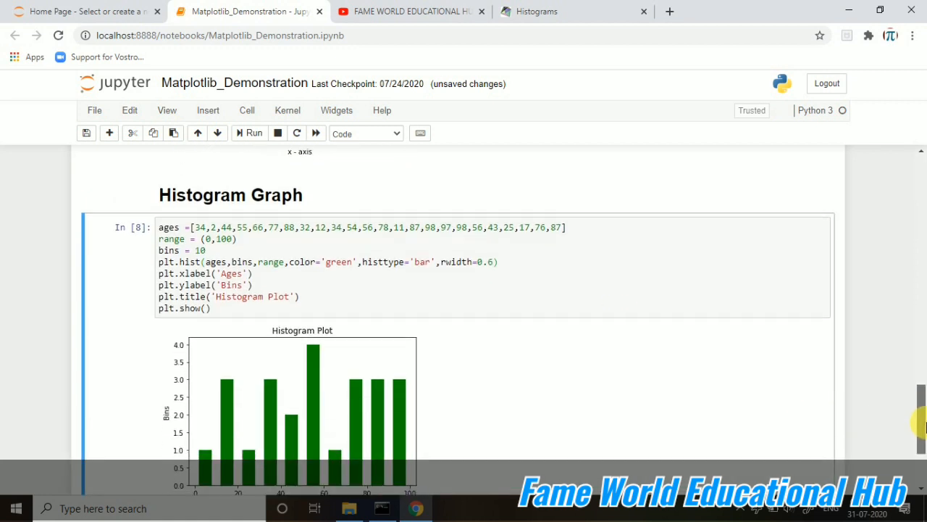
pyautogui.scroll(-3)
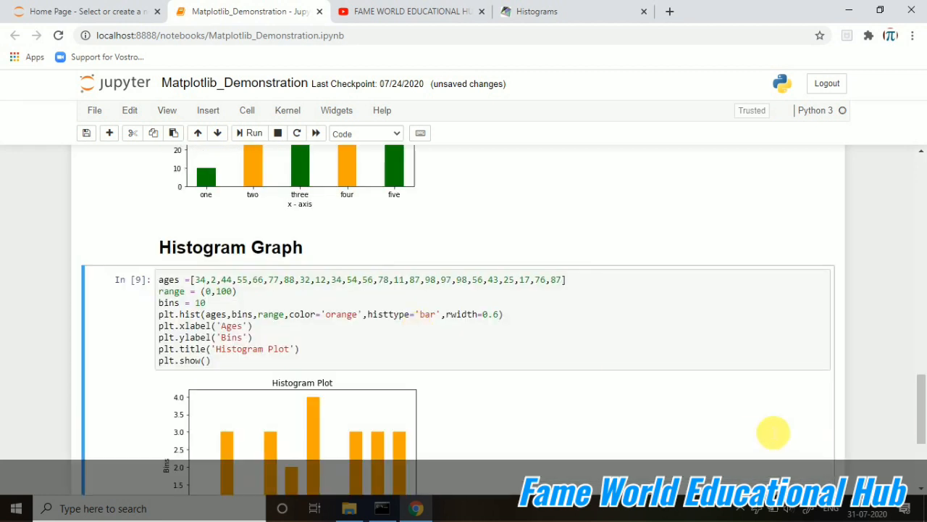
# View the orange histogram, then switch to the YouTube channel's playlists page.
pyautogui.scroll(-3)
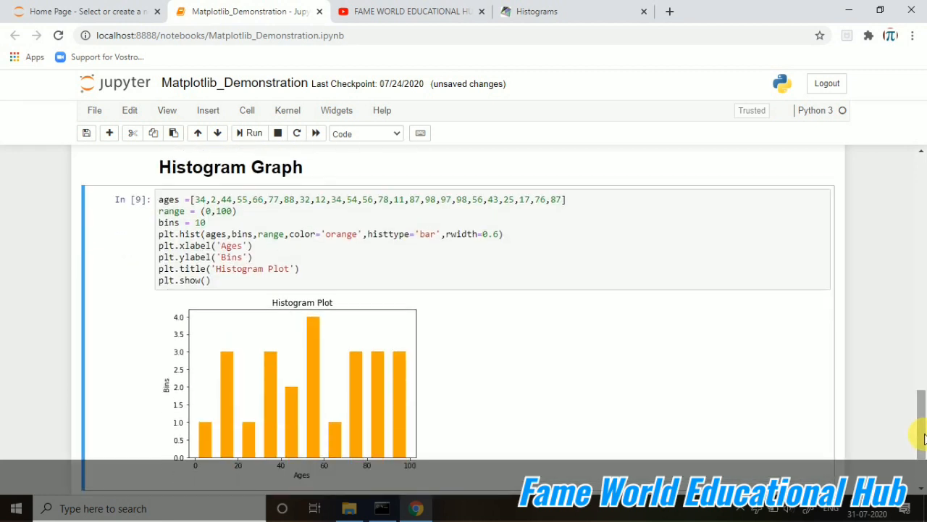
pyautogui.moveTo(677, 403)
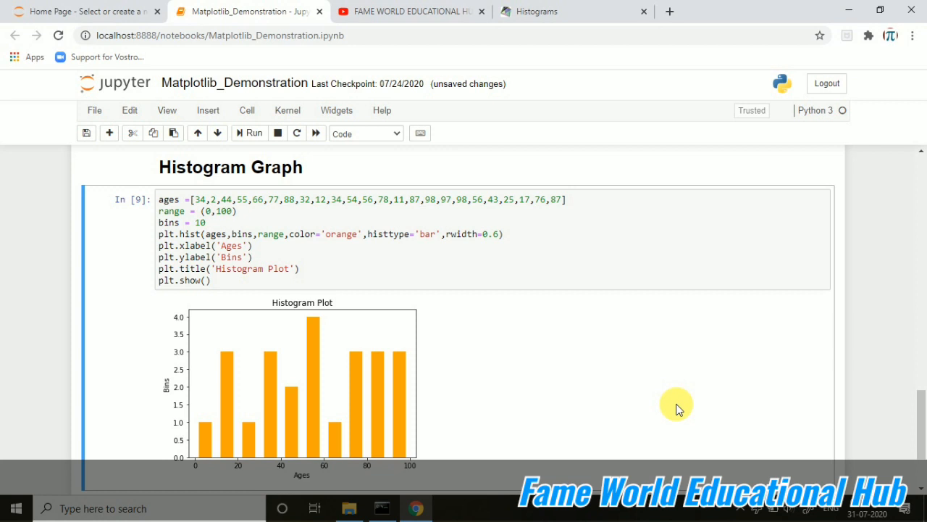
pyautogui.click(410, 11)
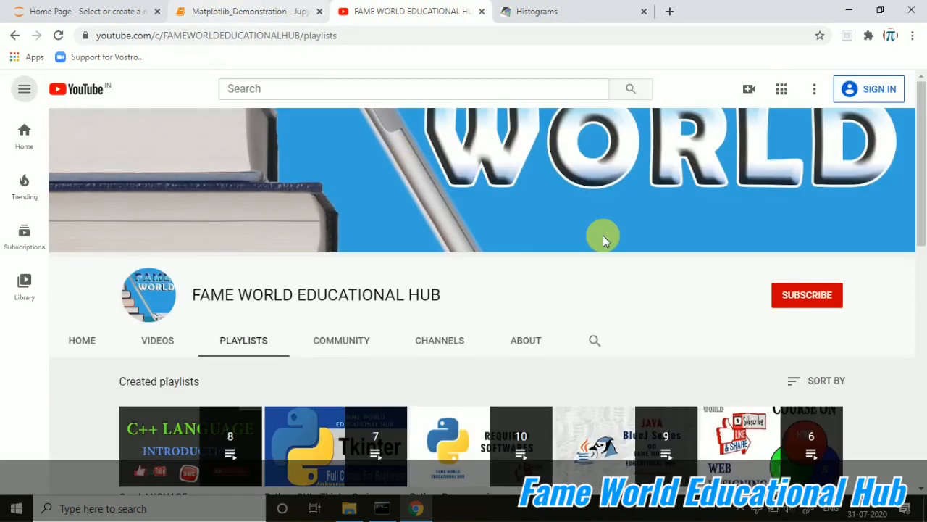